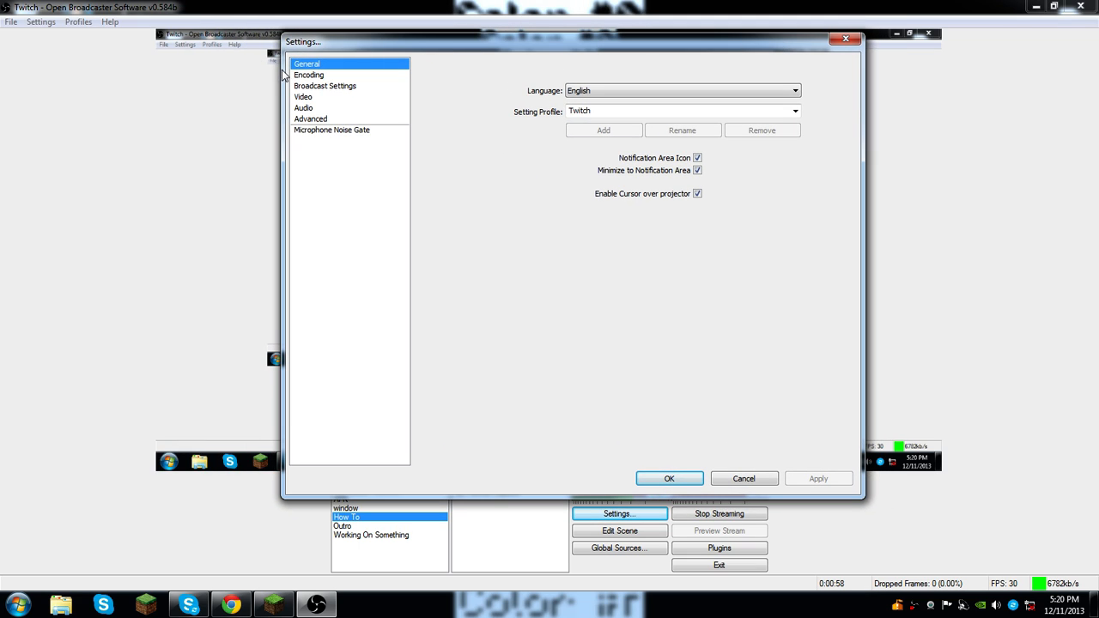
mouse_move(1035, 13)
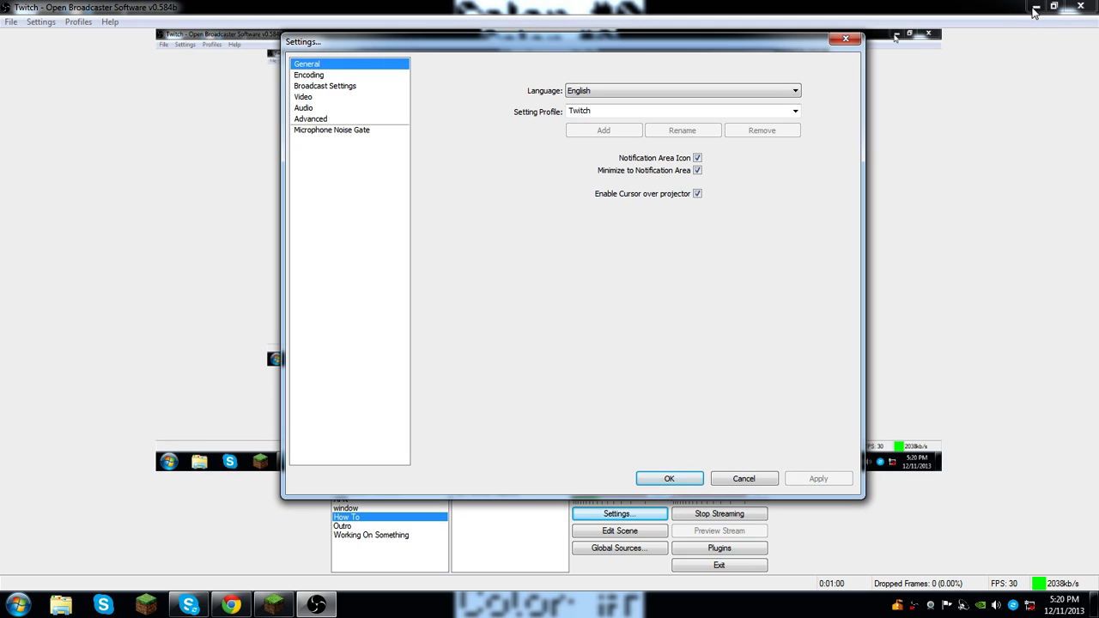
mouse_move(421, 289)
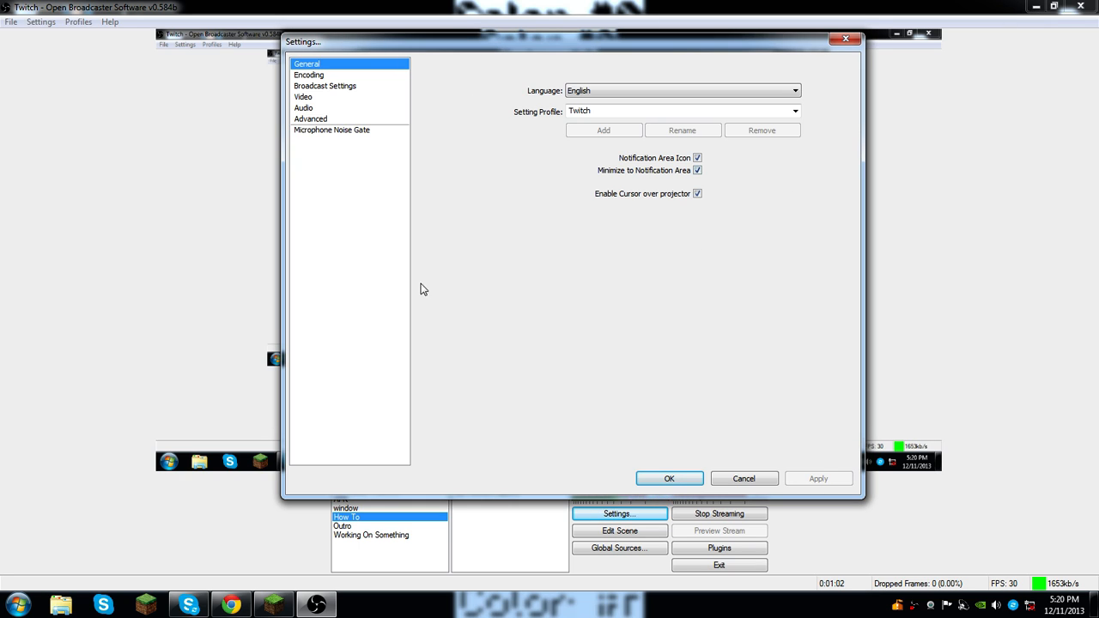
mouse_move(377, 82)
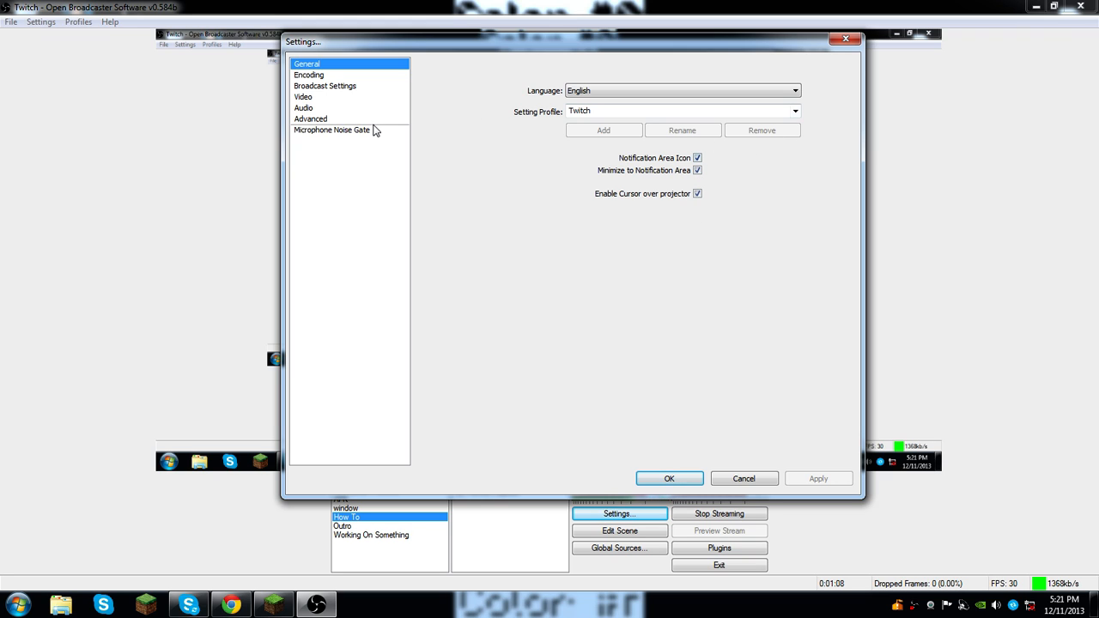
Review the Encoding page, keeping Max Bitrate 10000 and Custom Buffer Size enabled
left_click(309, 75)
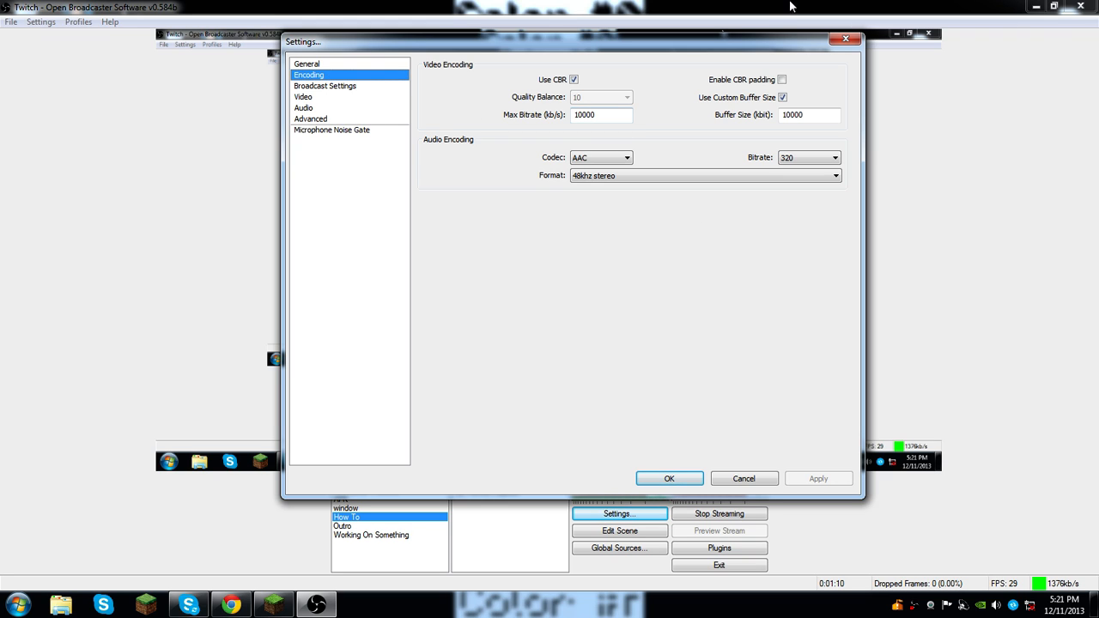
mouse_move(673, 131)
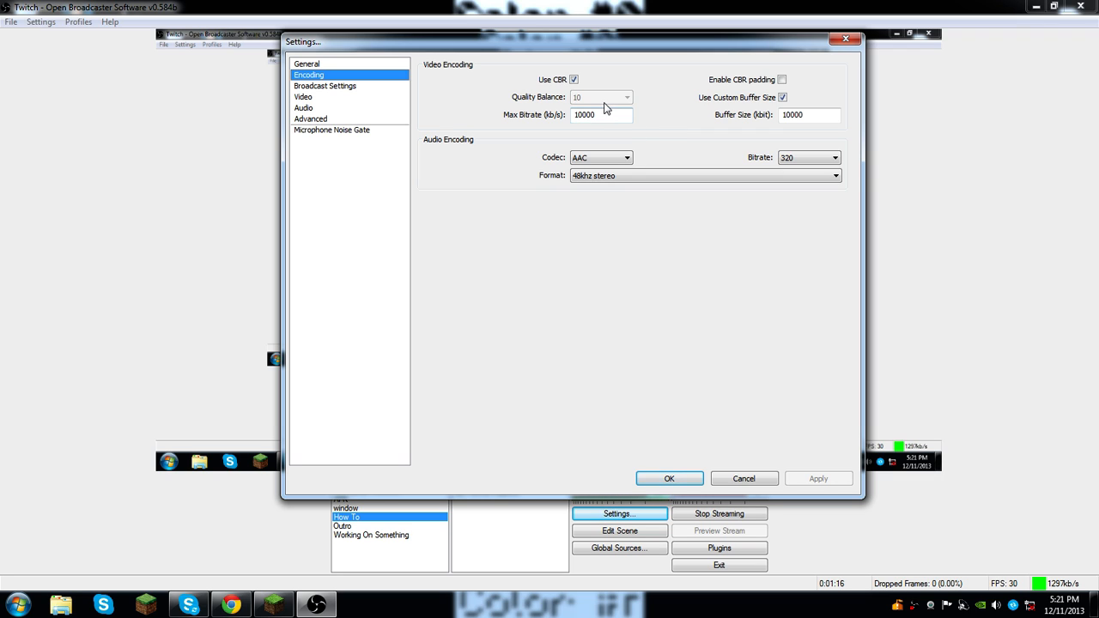
triple_click(601, 113)
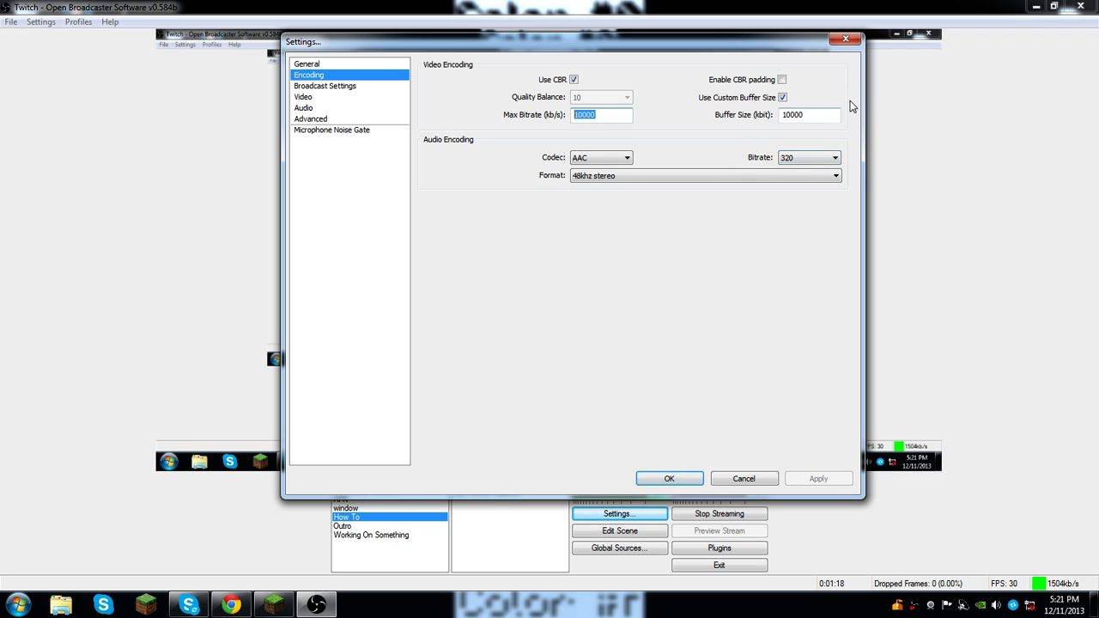
left_click(809, 113)
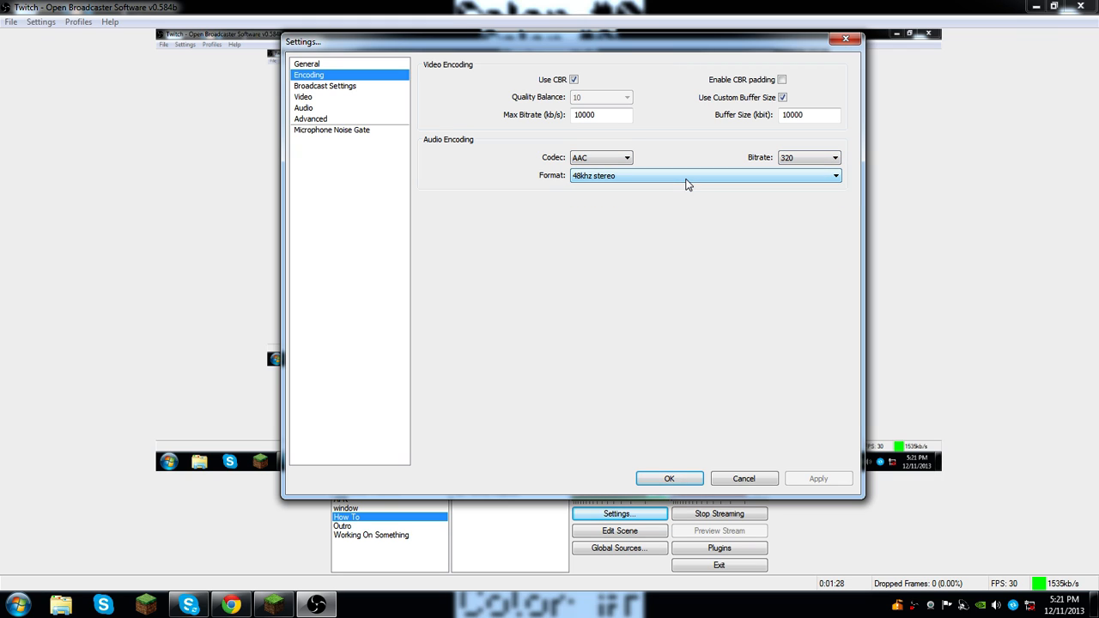
left_click(835, 175)
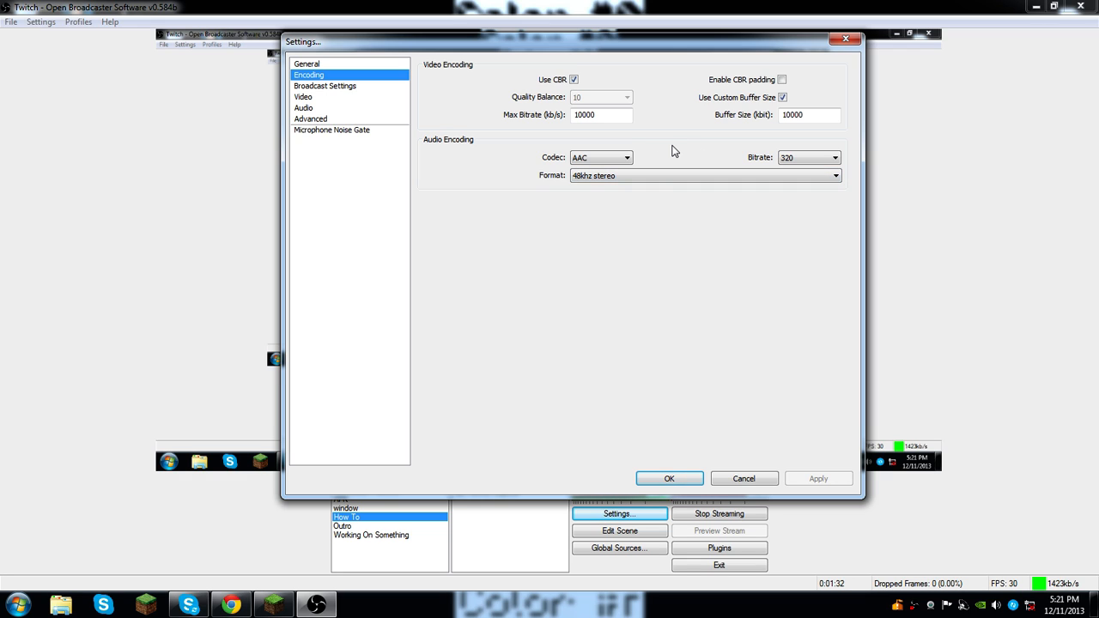
double_click(592, 113)
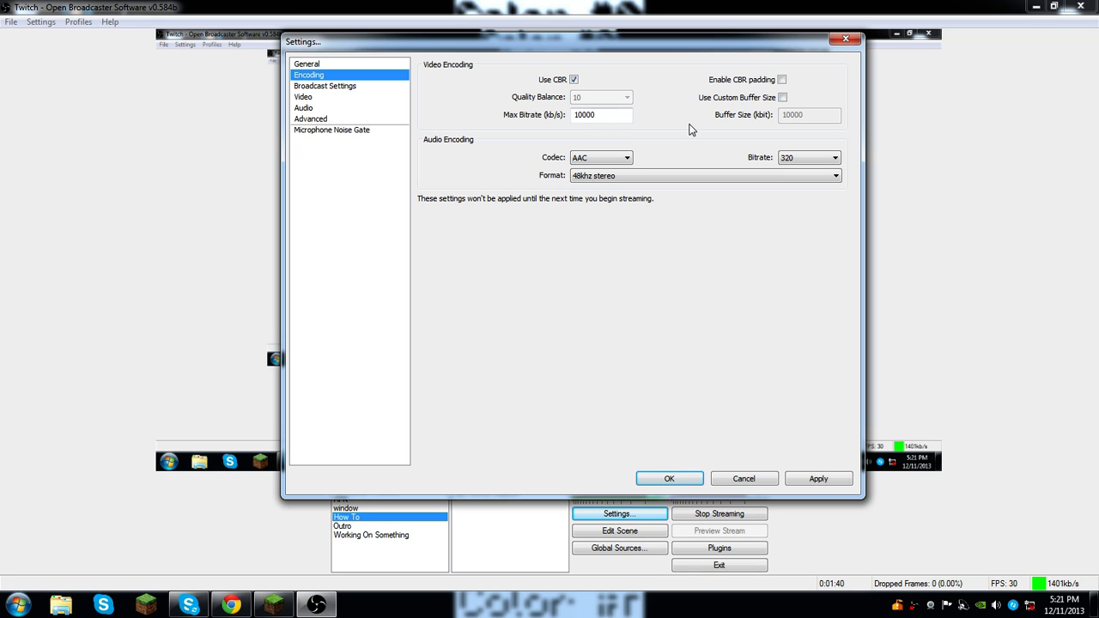
left_click(783, 96)
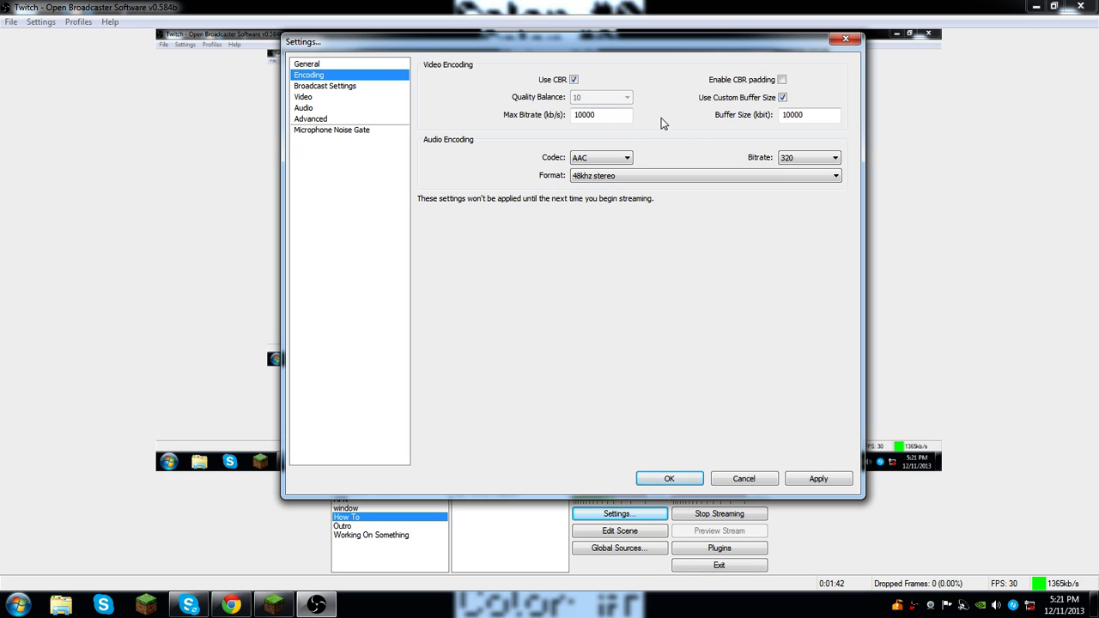
mouse_move(657, 144)
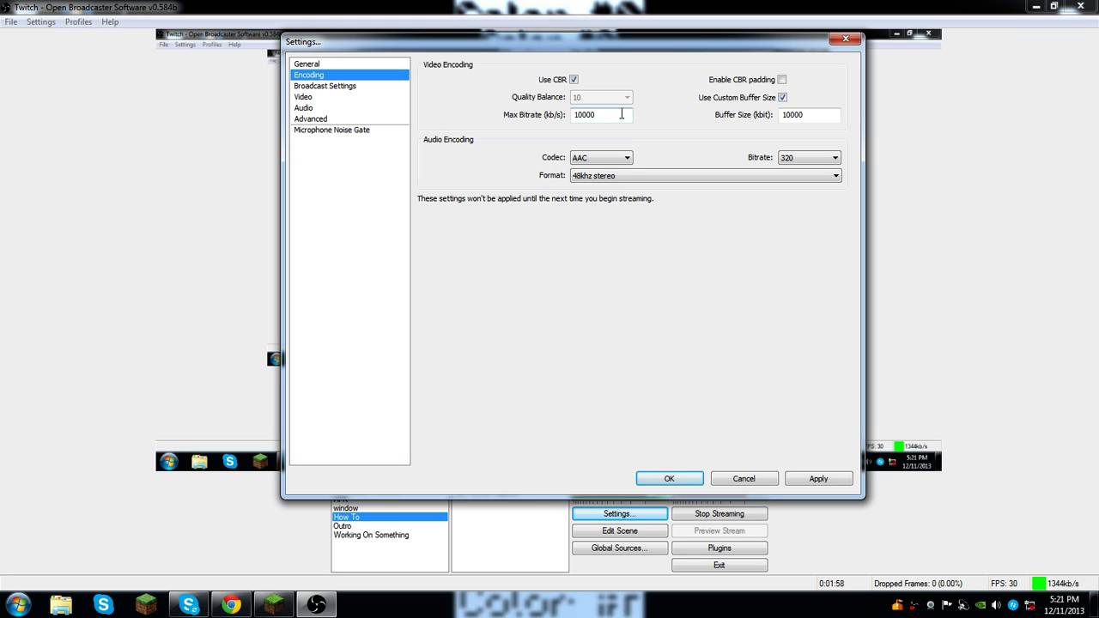
mouse_move(680, 447)
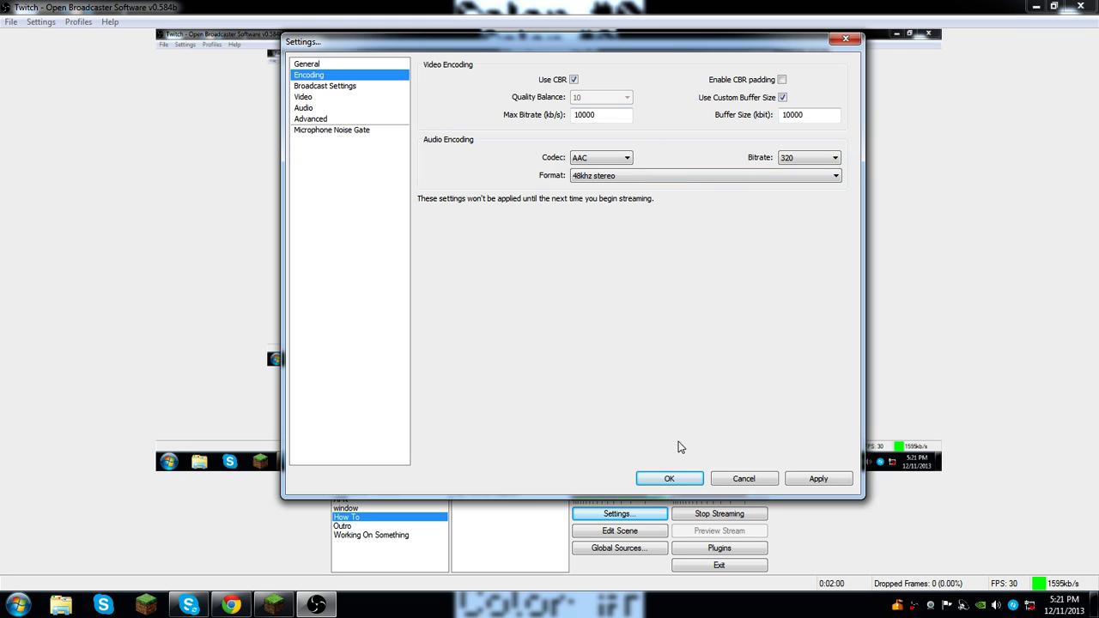
mouse_move(687, 345)
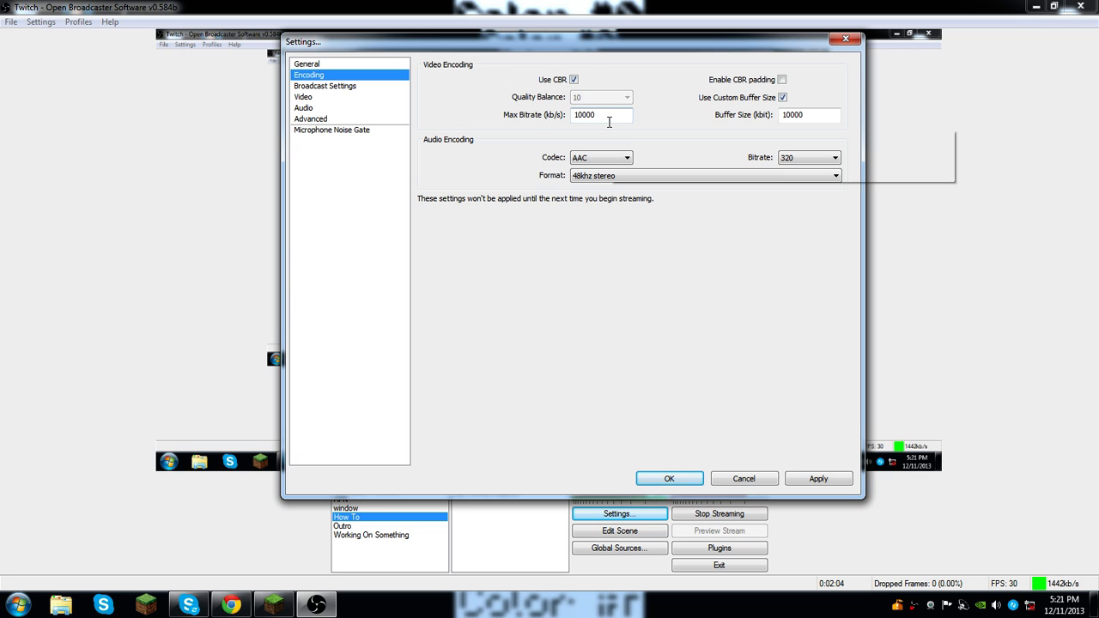
mouse_move(721, 145)
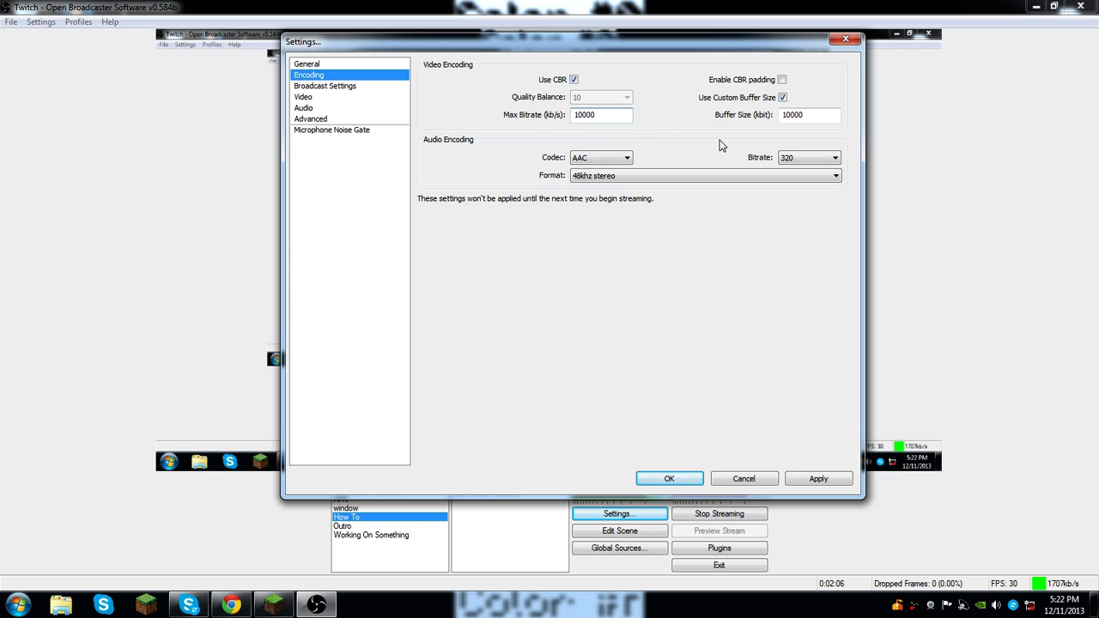
mouse_move(601, 115)
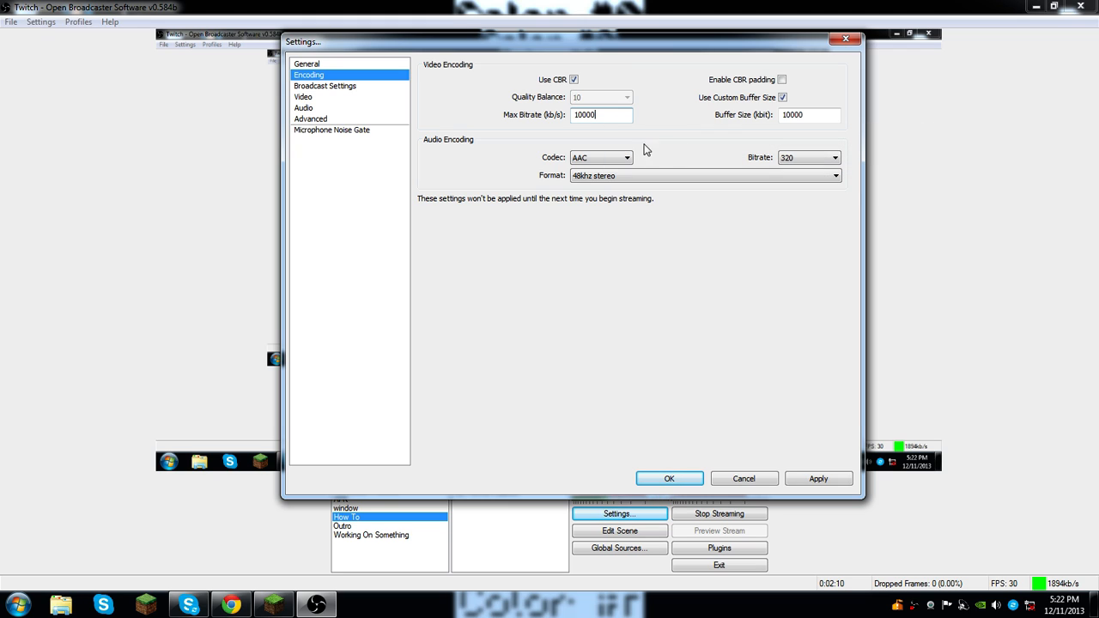
mouse_move(604, 115)
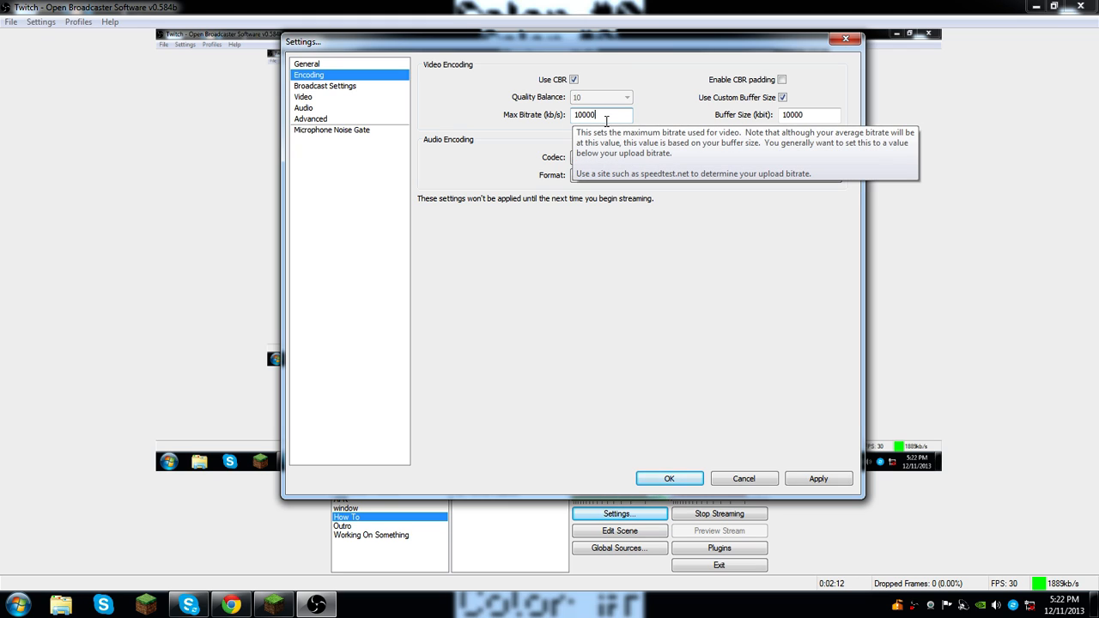
Head to Broadcast Settings, bringing up the Apply settings prompt
left_click(325, 86)
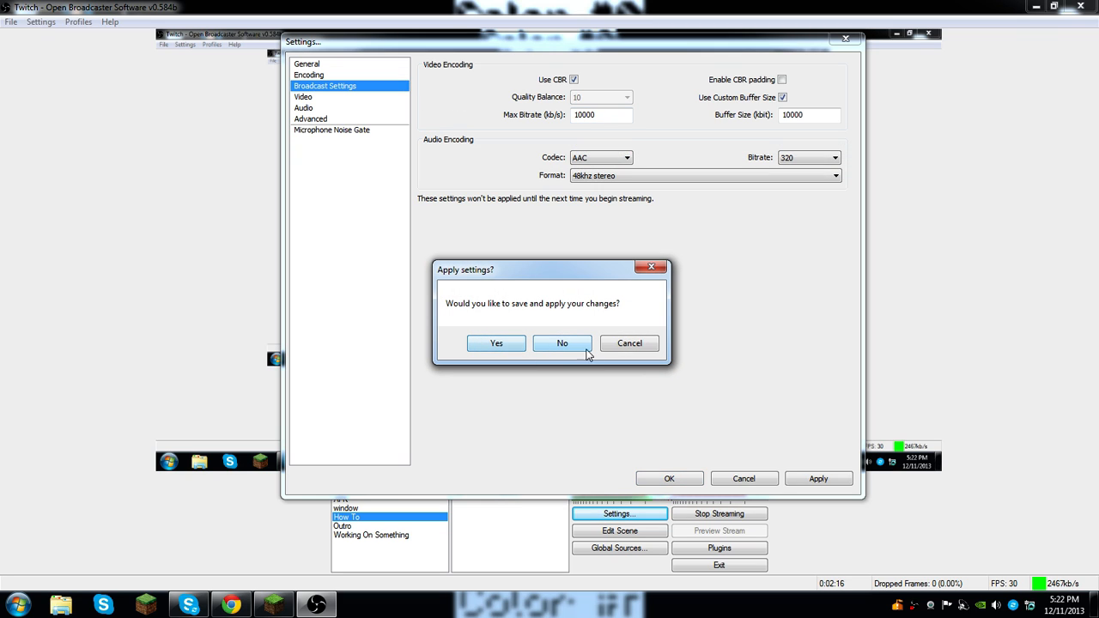
Discard encoding changes, set Live Stream mode to Twitch US East: New York, adjust Auto-Reconnect Timeout
left_click(563, 343)
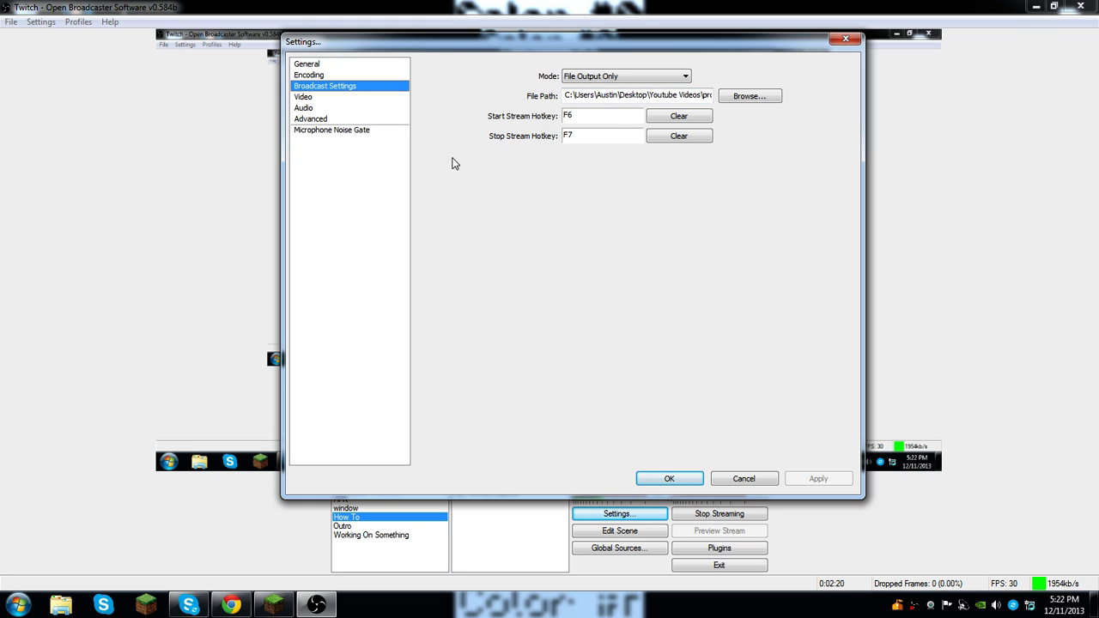
mouse_move(587, 116)
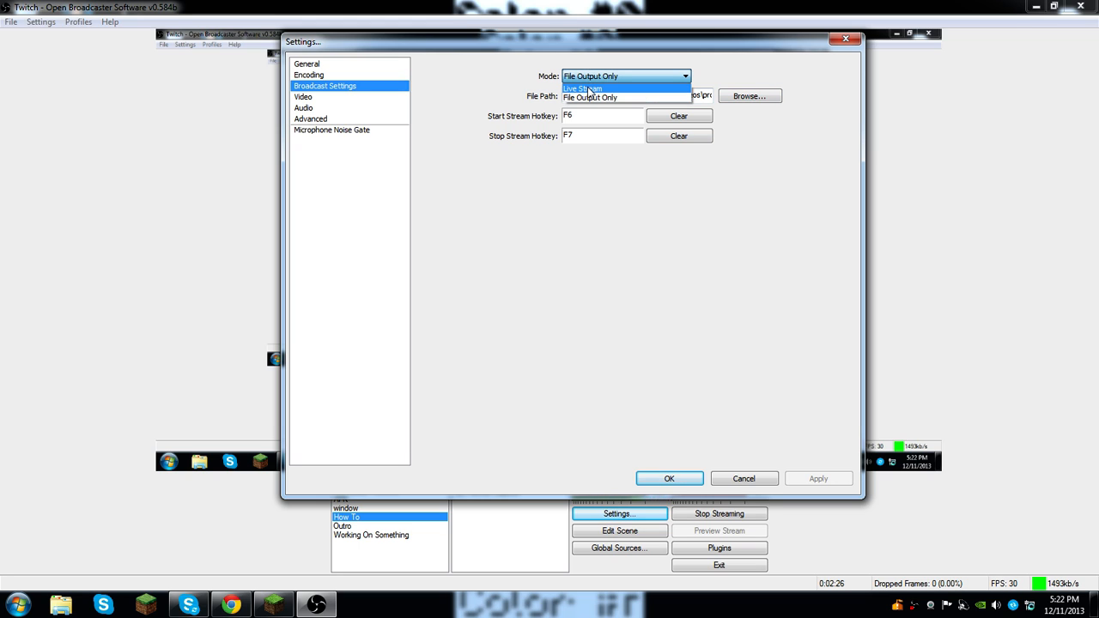
mouse_move(601, 84)
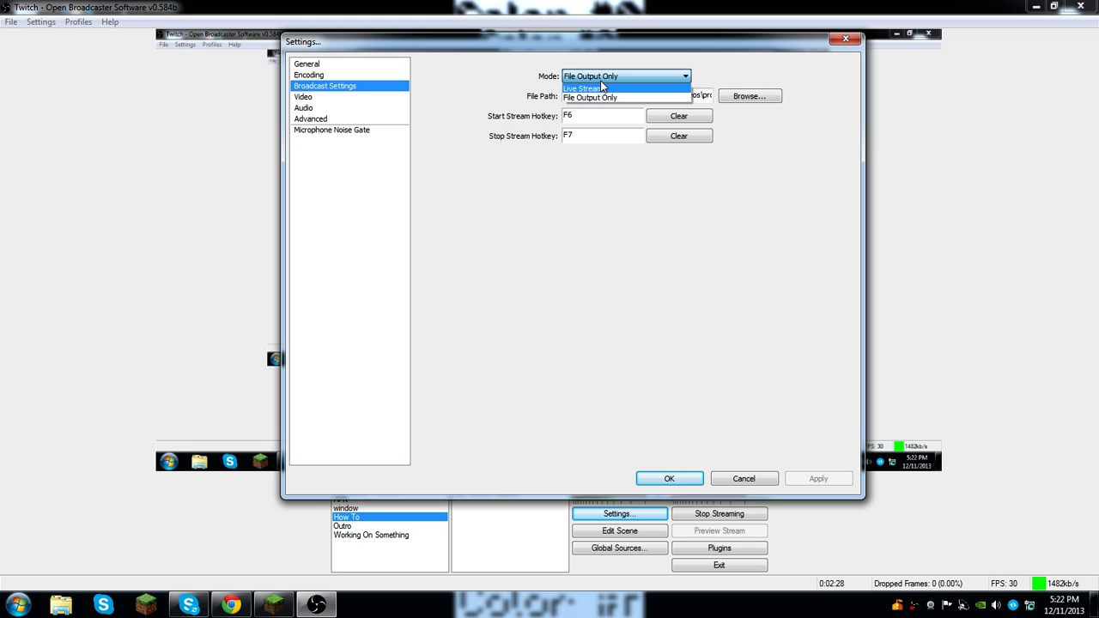
left_click(582, 88)
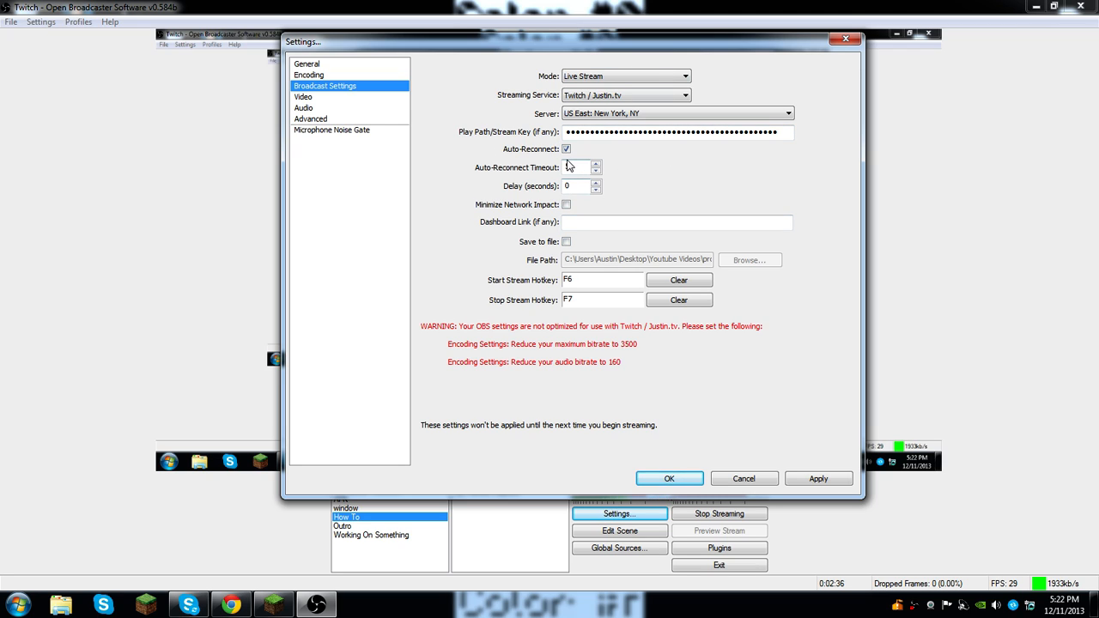
left_click(595, 165)
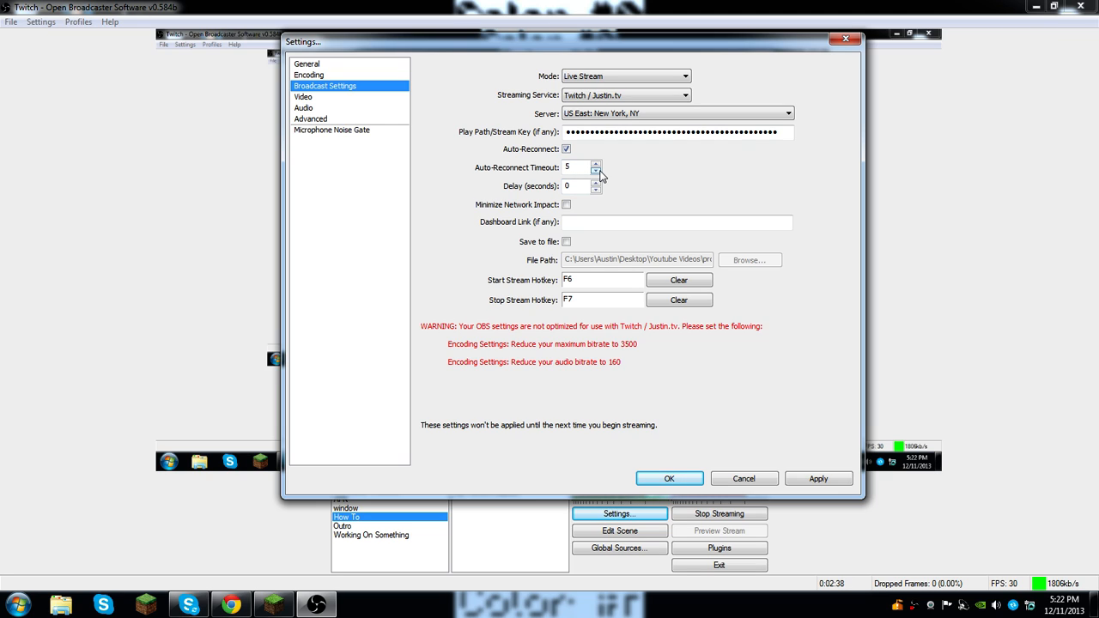
mouse_move(615, 198)
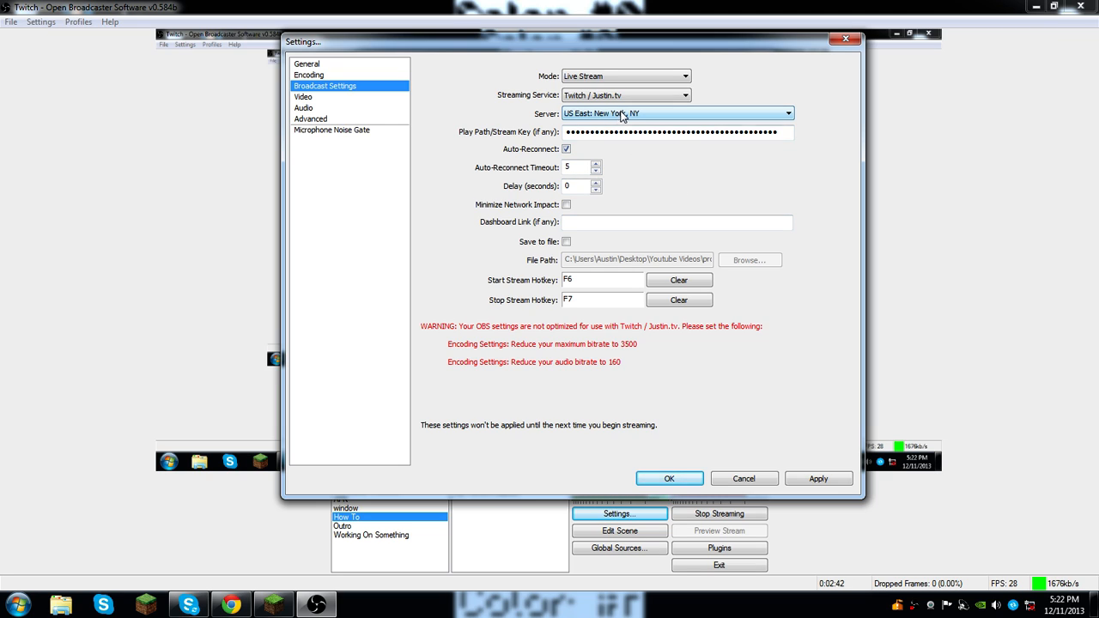
left_click(303, 96)
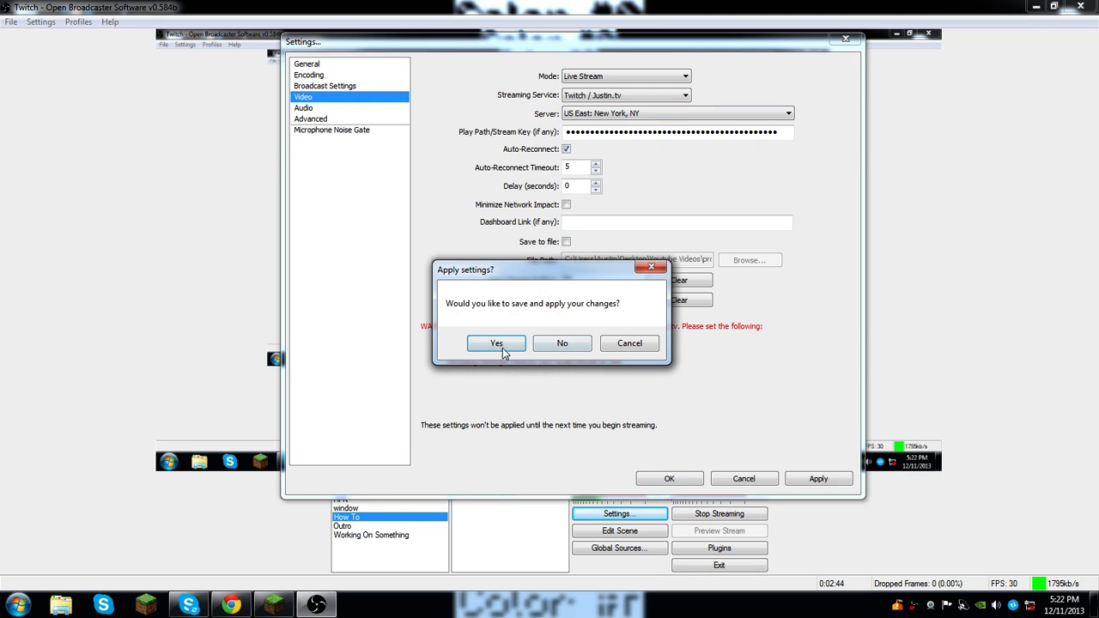
Apply broadcast changes; keep GTX 660 Ti adapter, custom 1600x900 at 60 FPS, no downscale
left_click(497, 344)
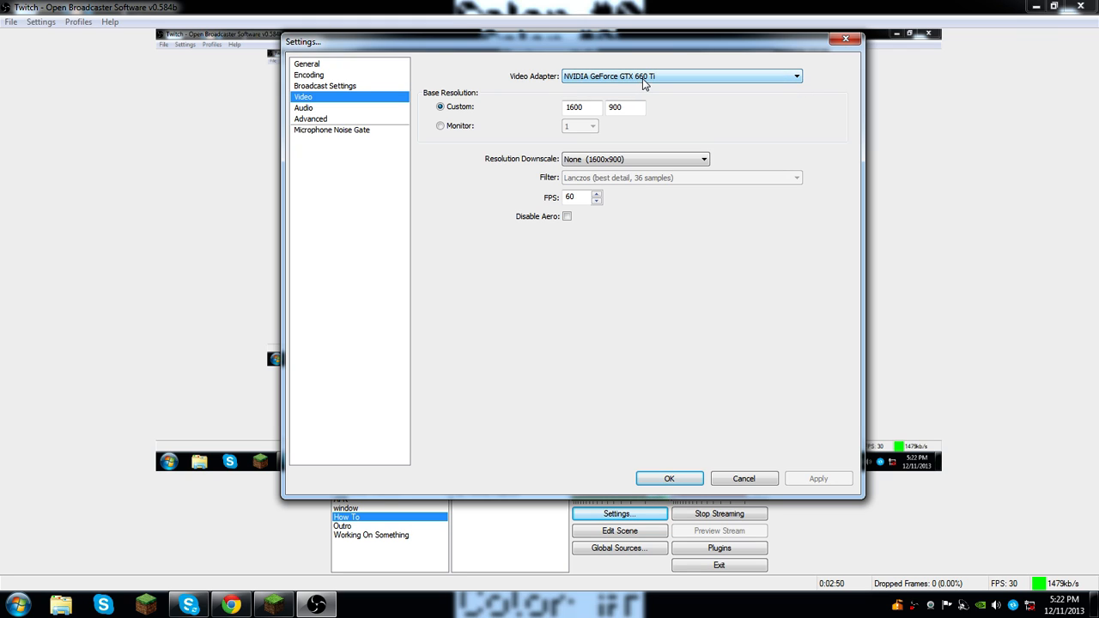
left_click(794, 75)
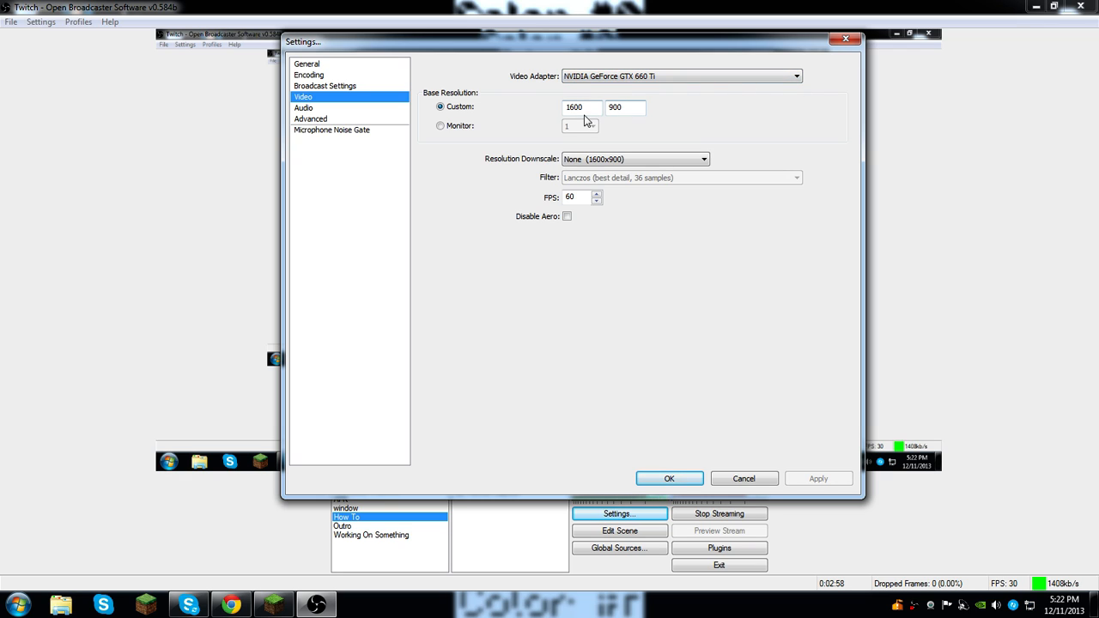
mouse_move(638, 106)
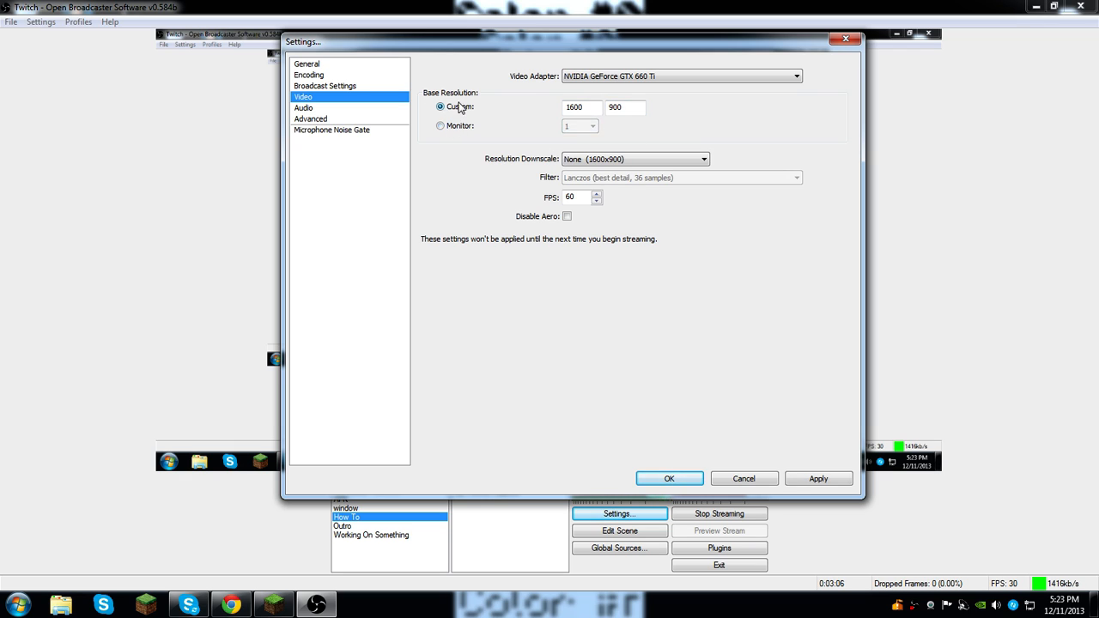
left_click(704, 158)
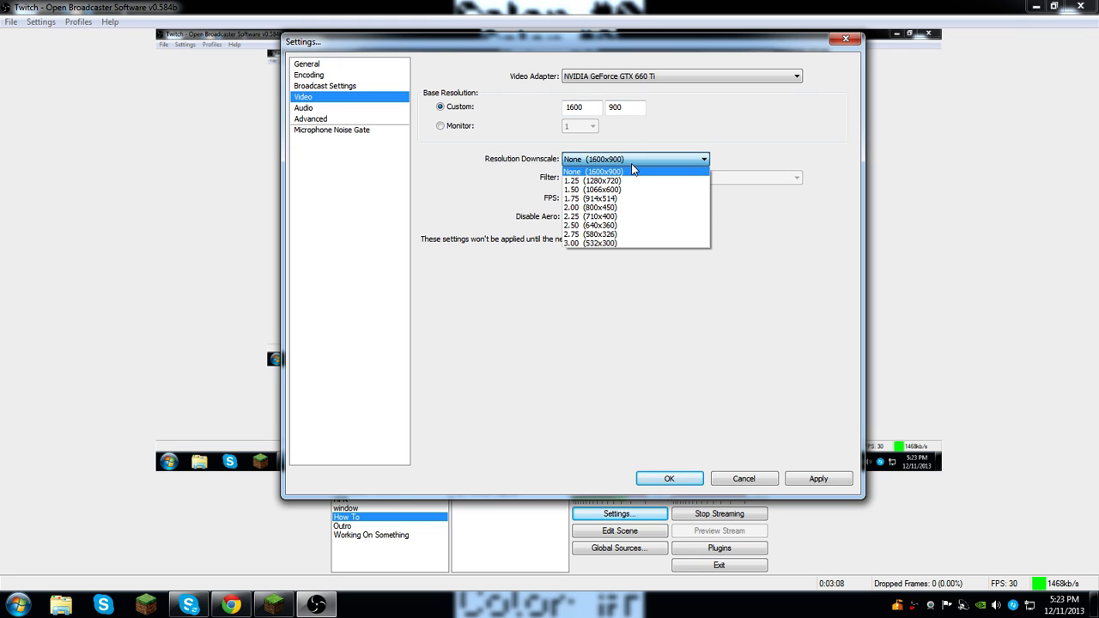
mouse_move(605, 175)
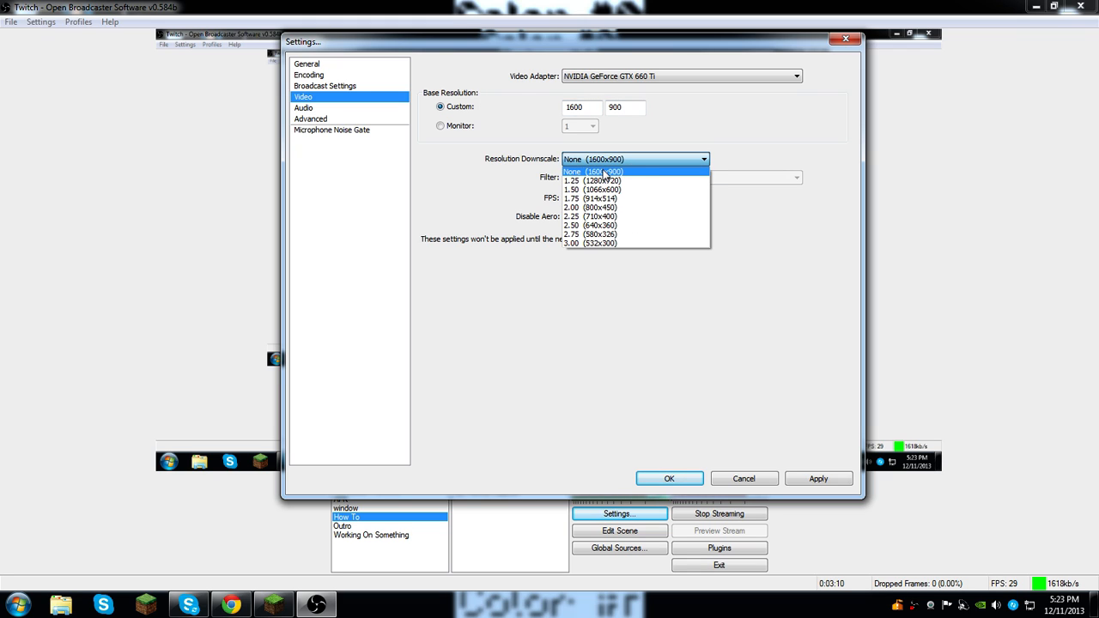
mouse_move(618, 242)
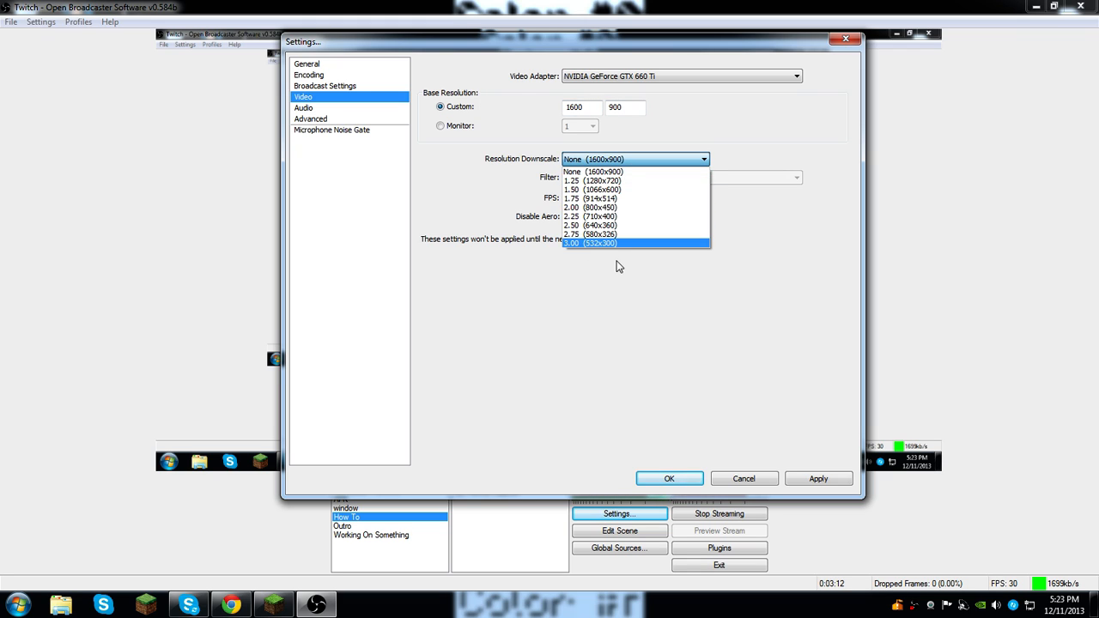
mouse_move(637, 171)
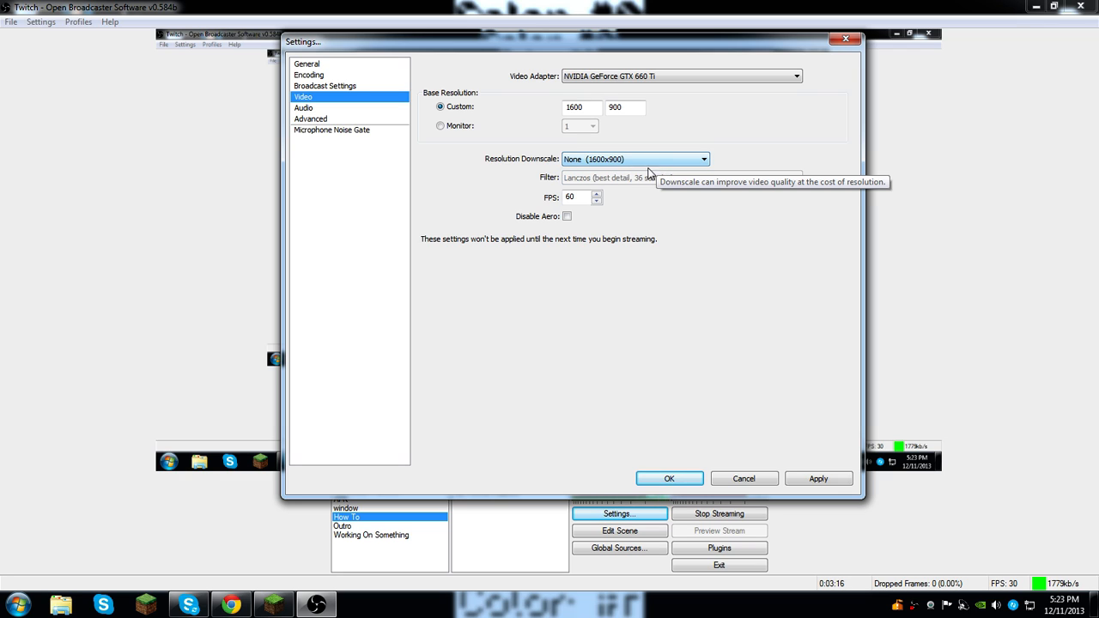
mouse_move(636, 158)
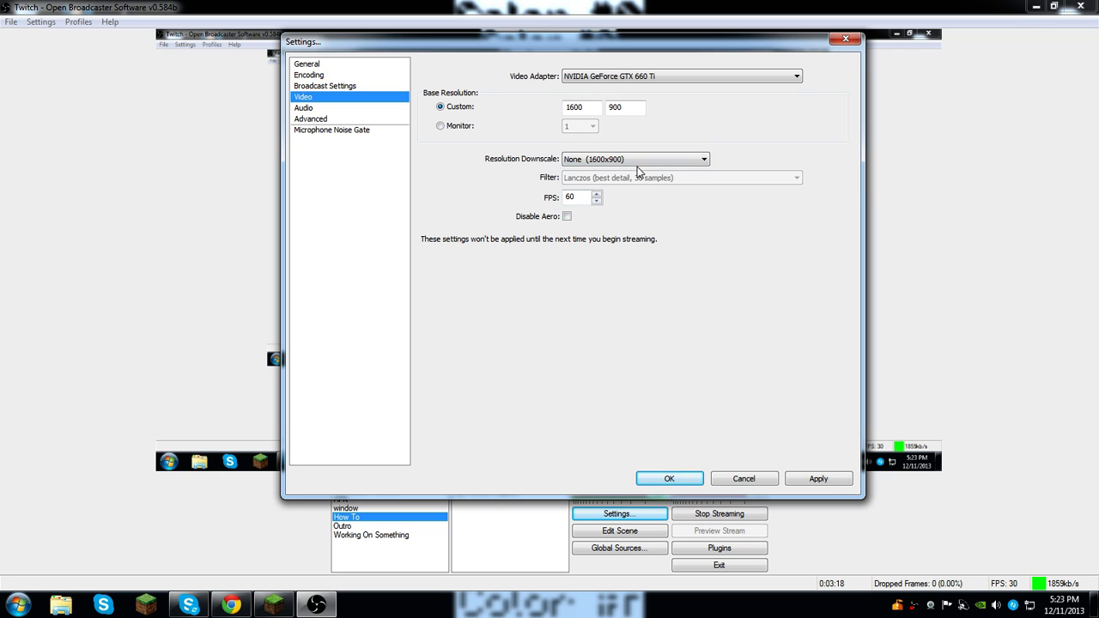
mouse_move(697, 223)
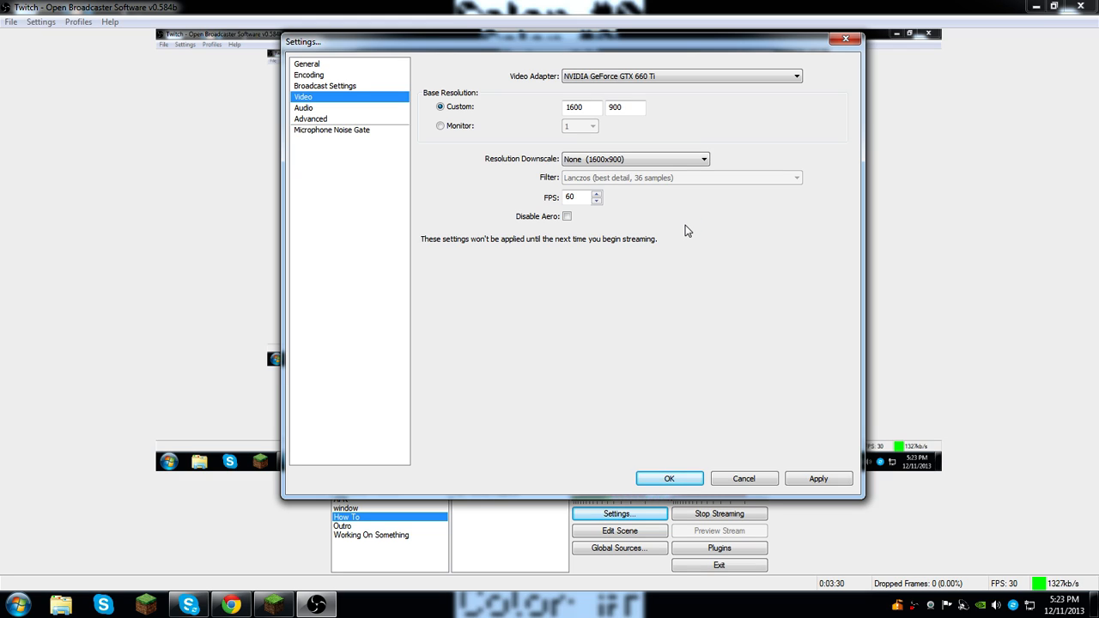
mouse_move(850, 285)
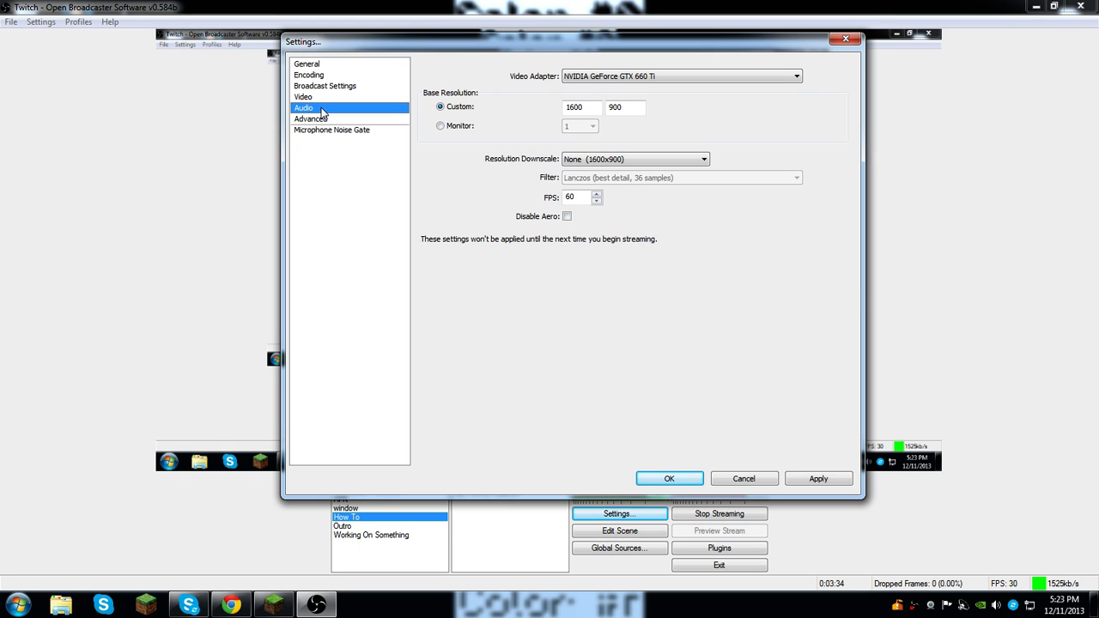
Keep the Default desktop audio device and webcam microphone on the Audio page
left_click(302, 107)
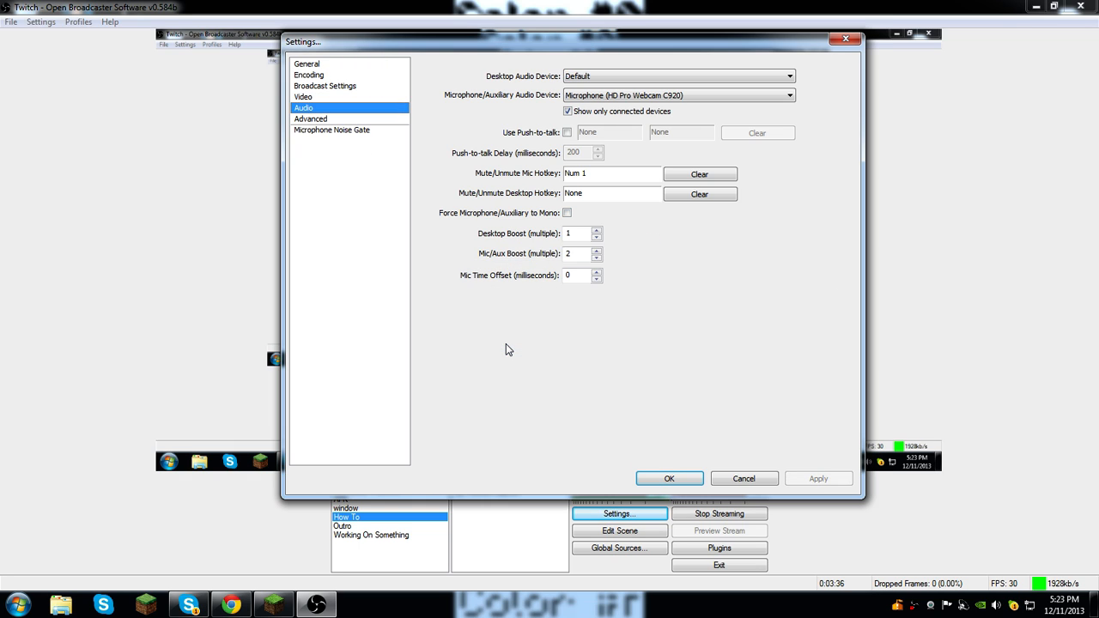
mouse_move(481, 323)
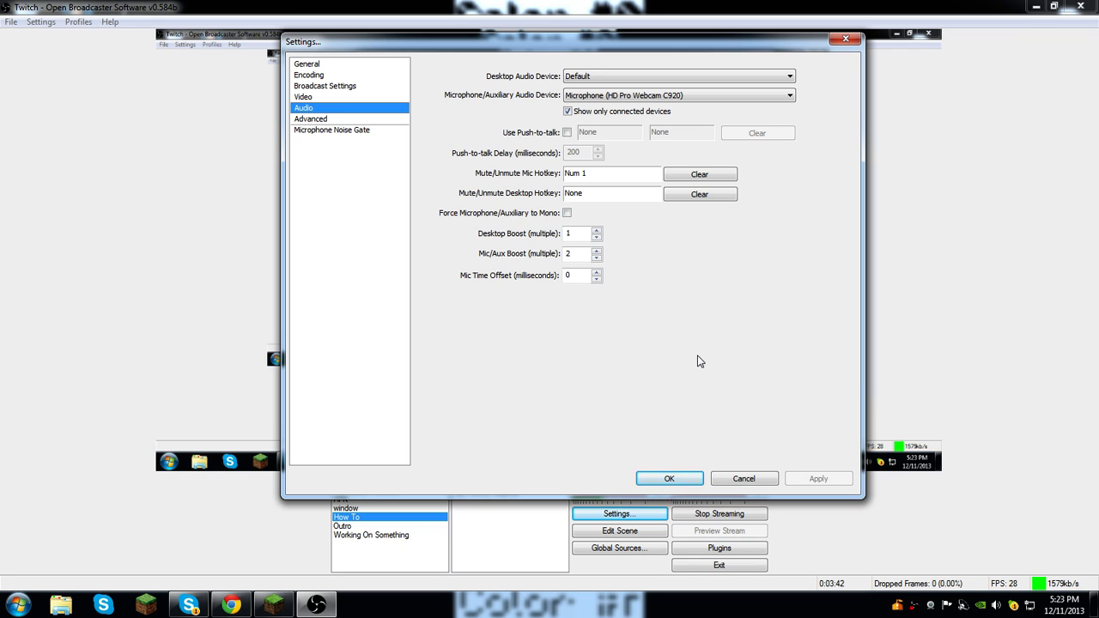
left_click(788, 75)
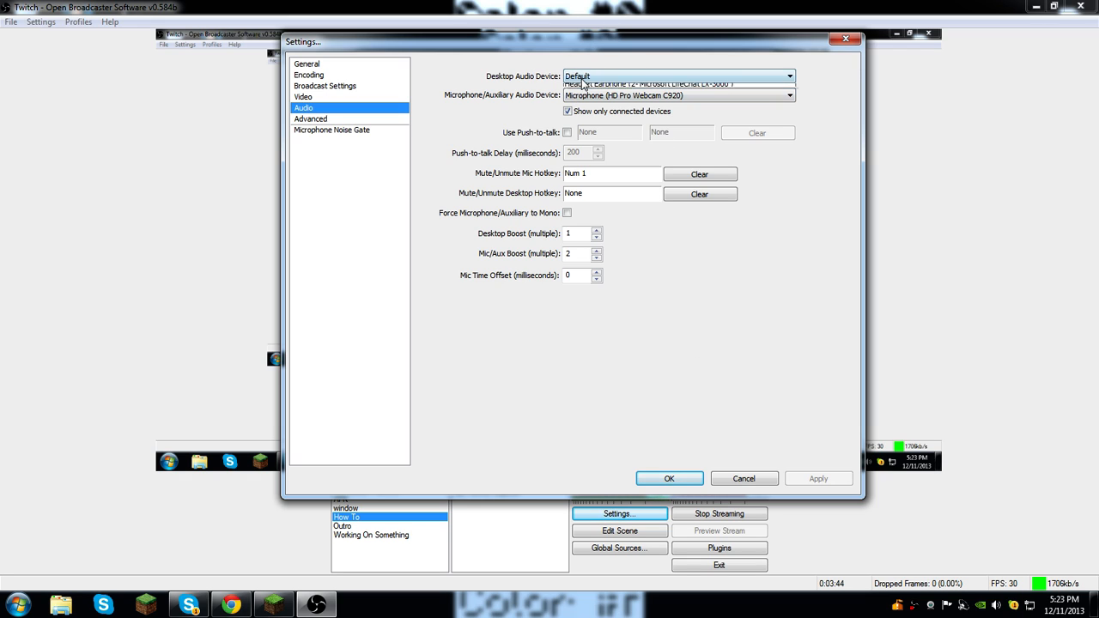
left_click(678, 75)
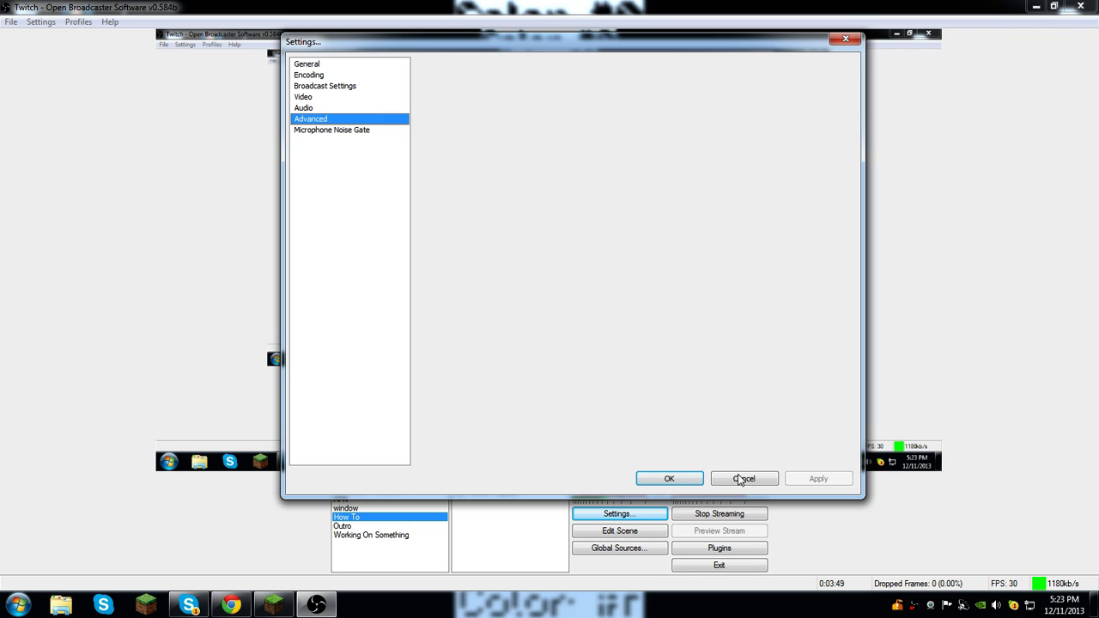
mouse_move(249, 404)
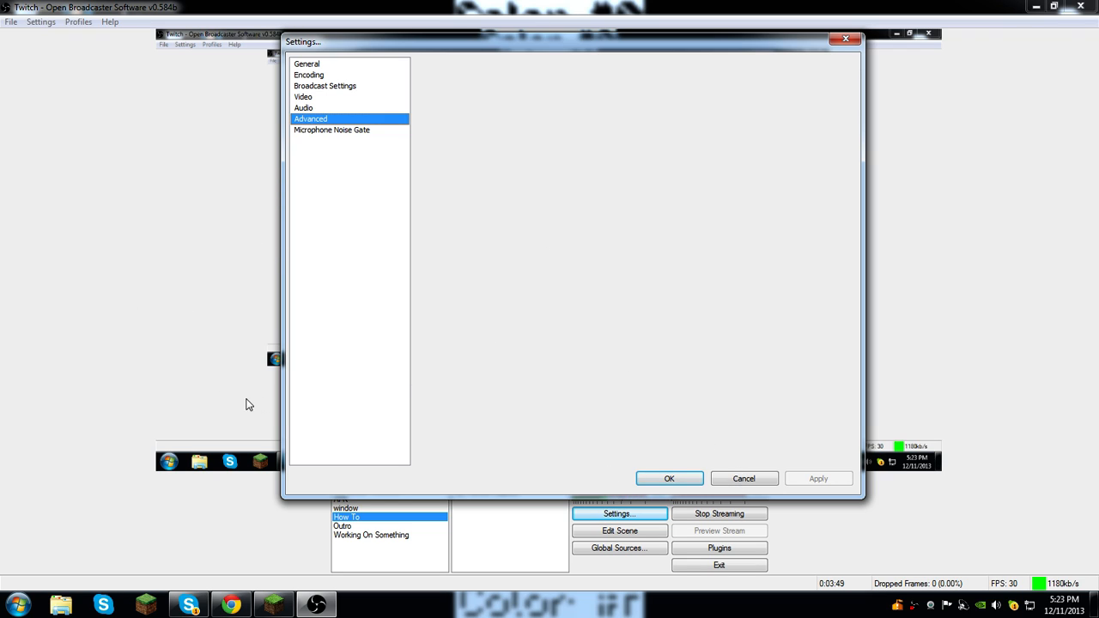
mouse_move(318, 151)
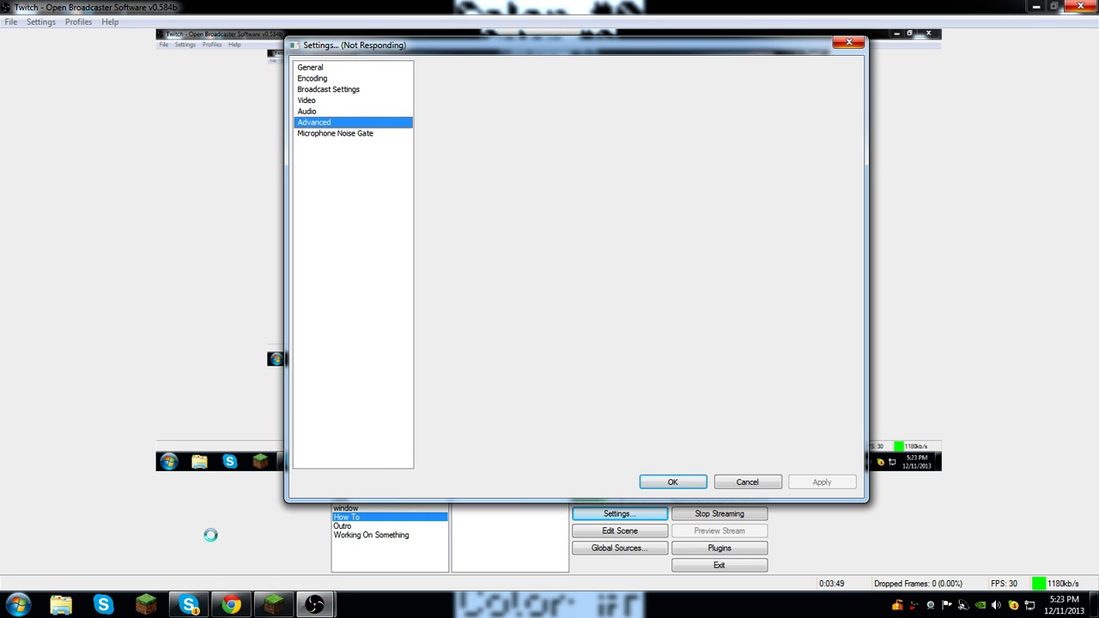
Show the Microphone Noise Gate page, then retry loading the Advanced page
left_click(335, 134)
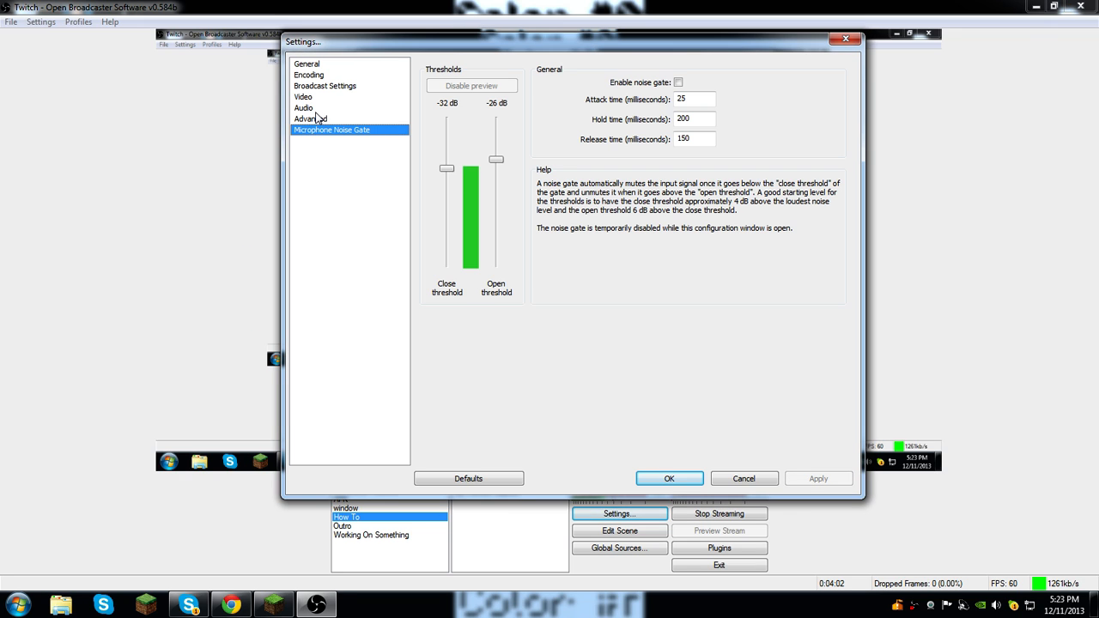
left_click(311, 119)
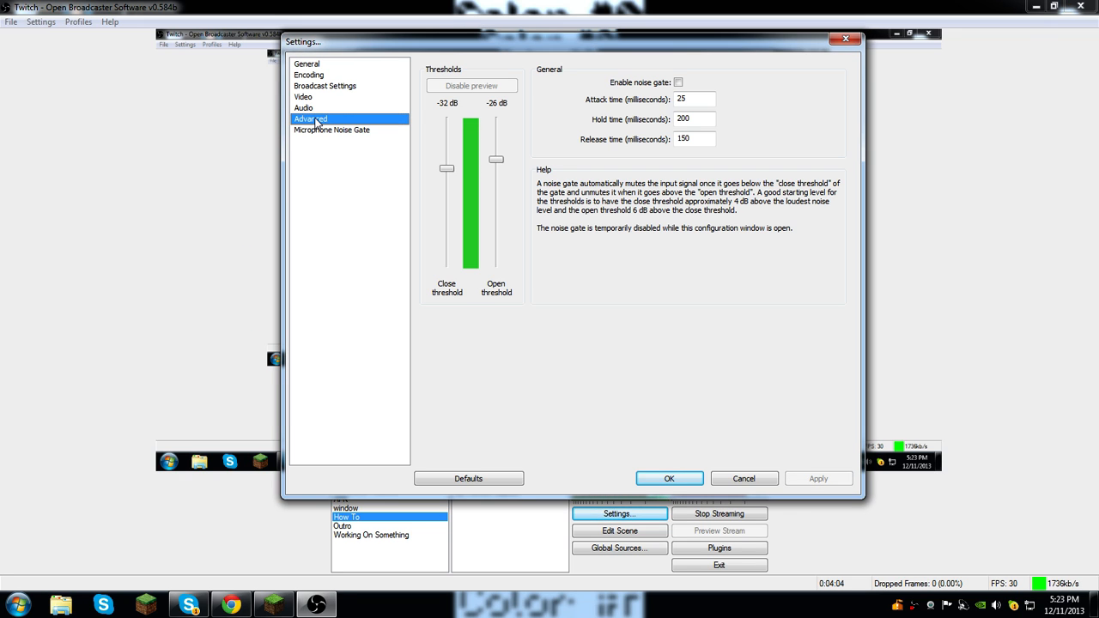
Confirm Advanced options: ultrafast preset, high profile, High priority, 2-second keyframes; switch to Chrome
left_click(309, 119)
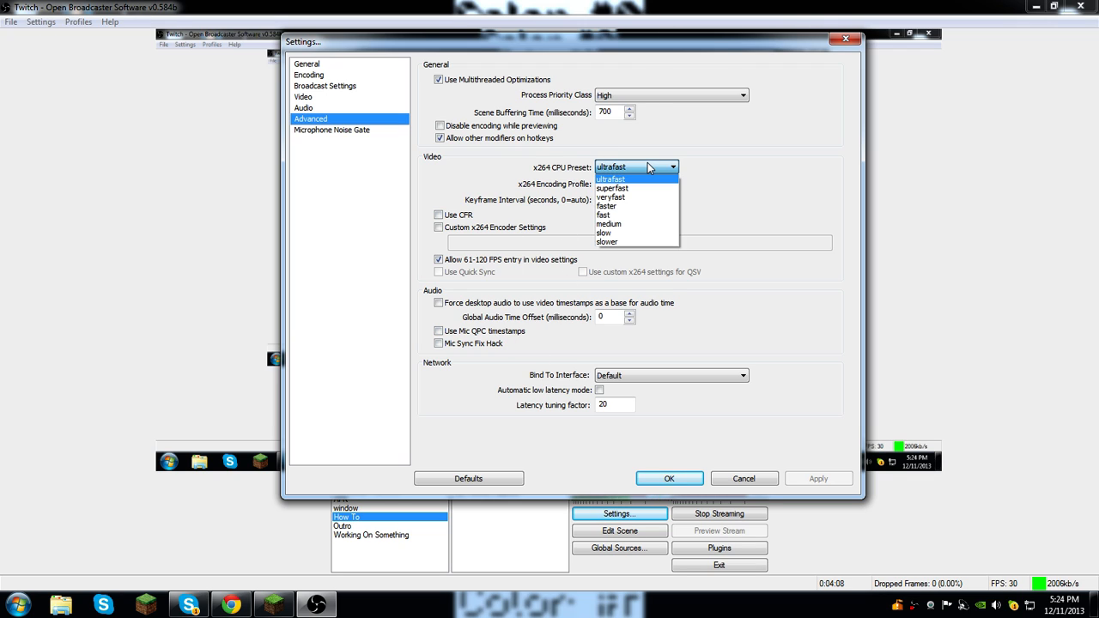
mouse_move(642, 169)
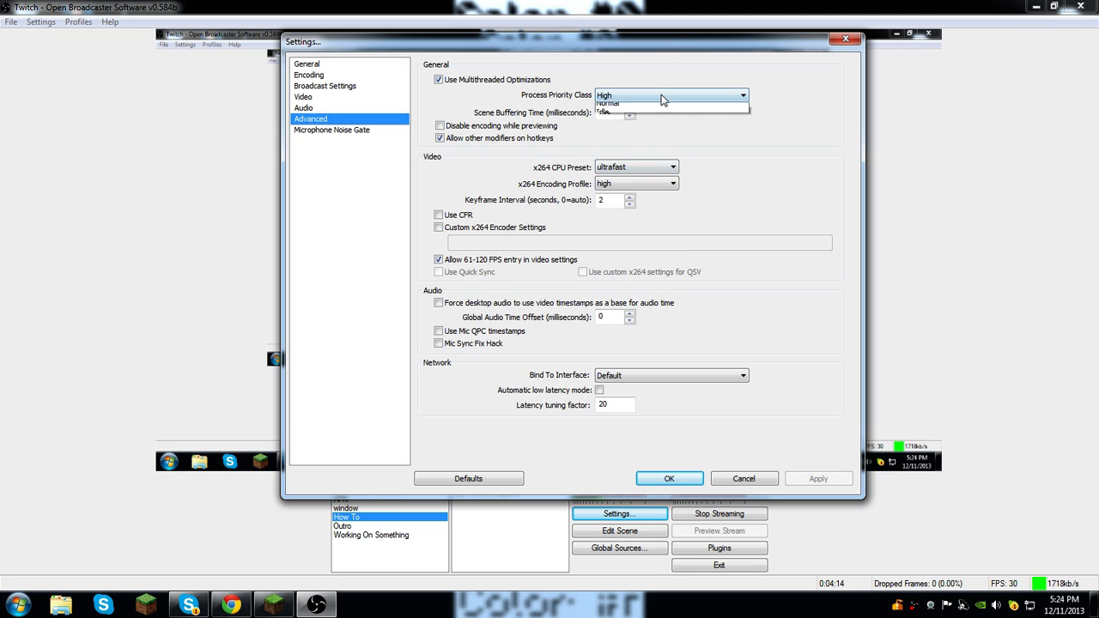
left_click(670, 96)
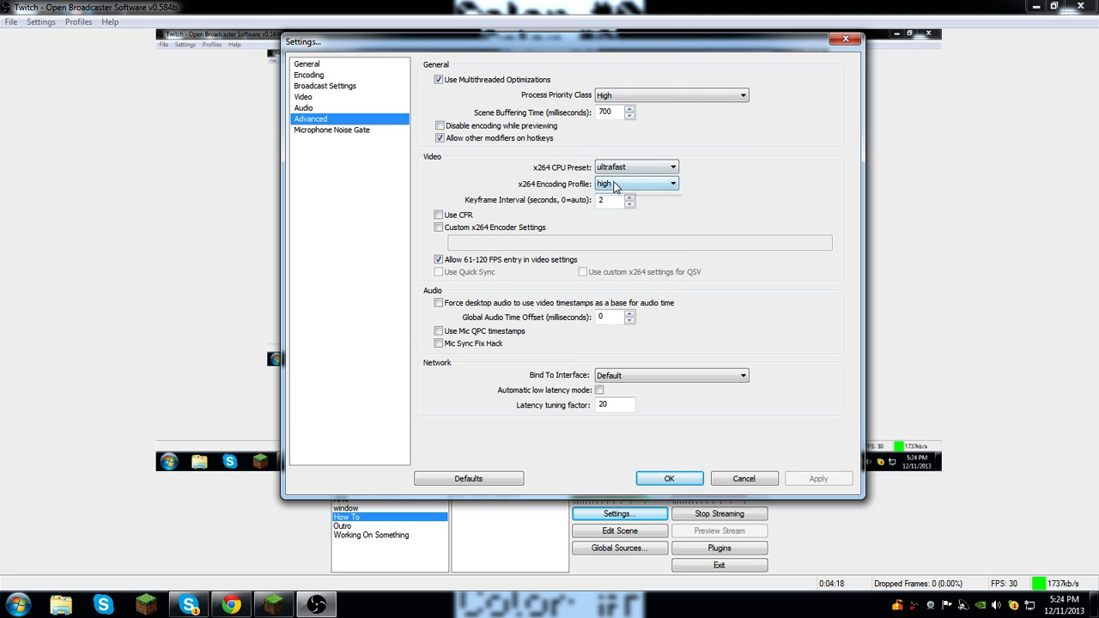
mouse_move(611, 204)
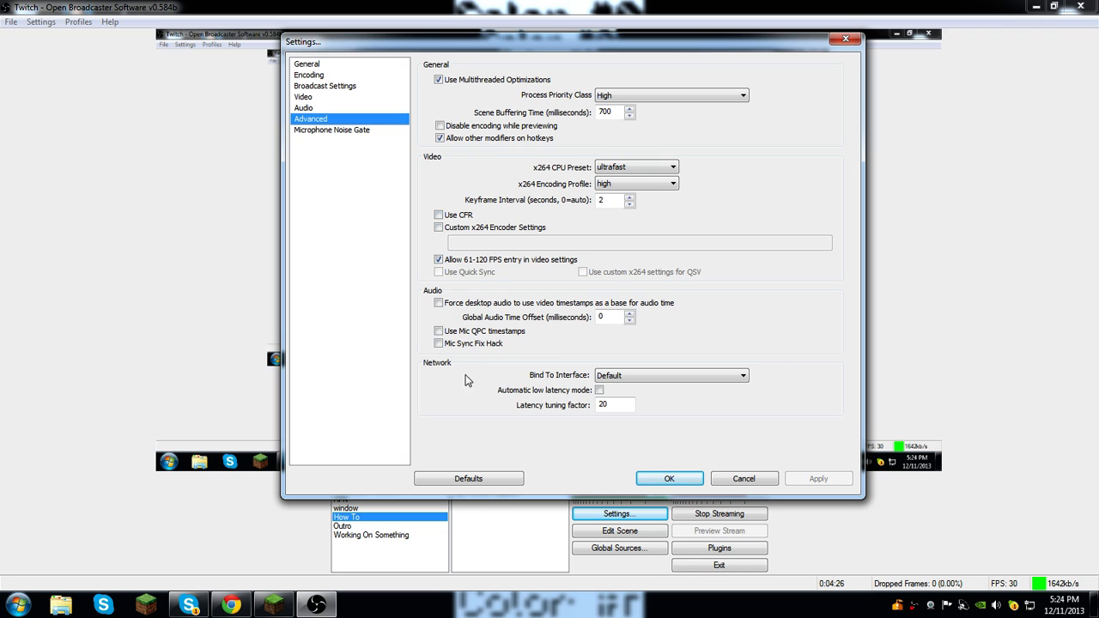
mouse_move(478, 364)
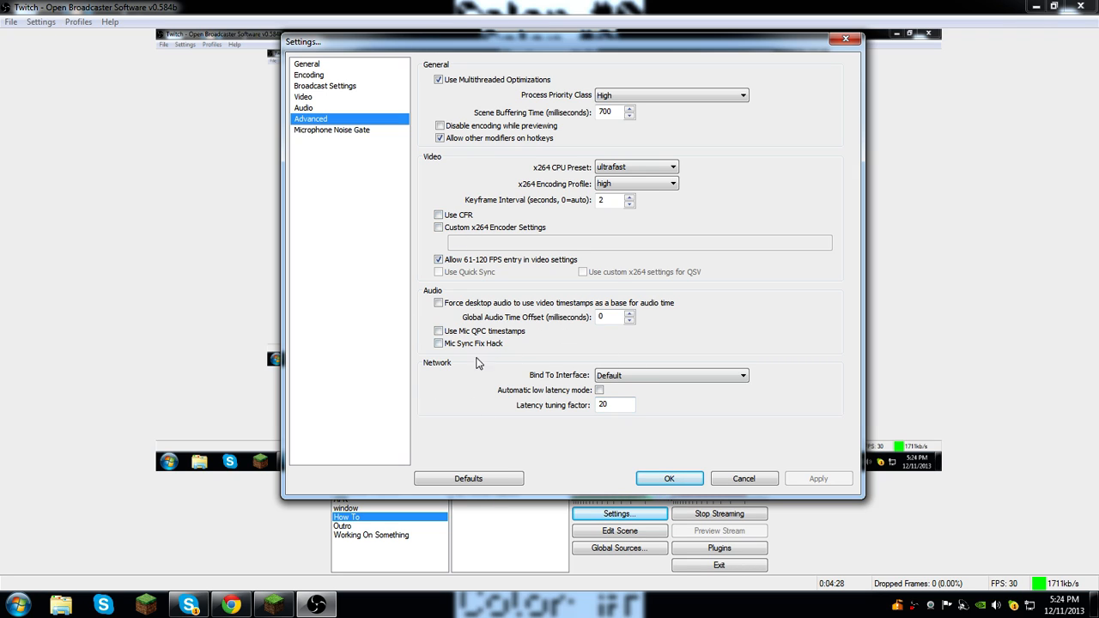
left_click(333, 131)
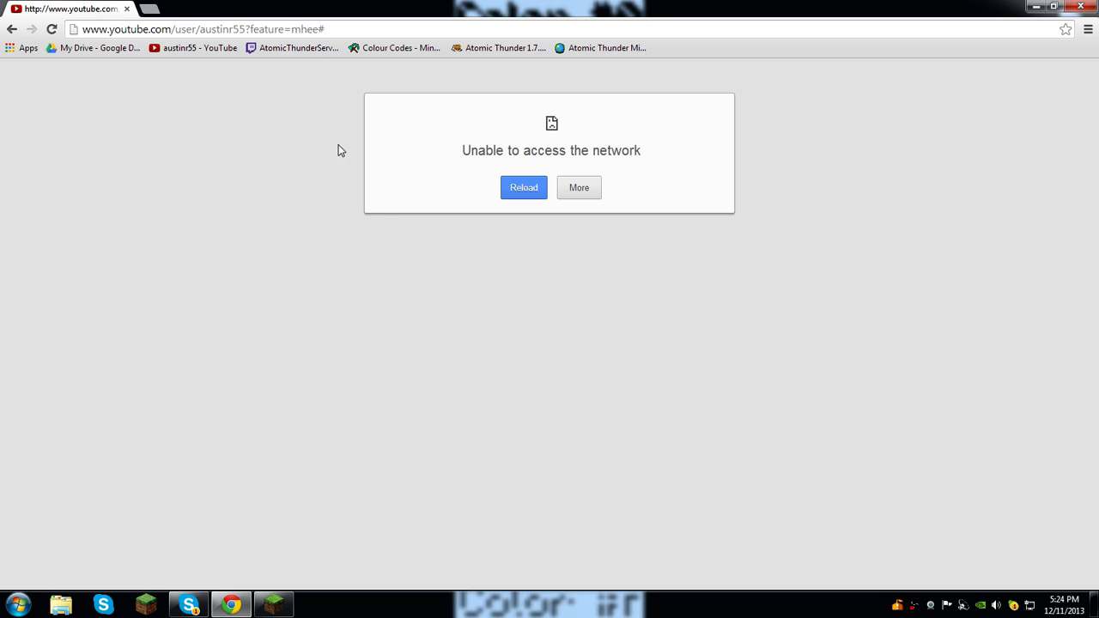
Leave the failed YouTube page and load speedtest.net
left_click(523, 187)
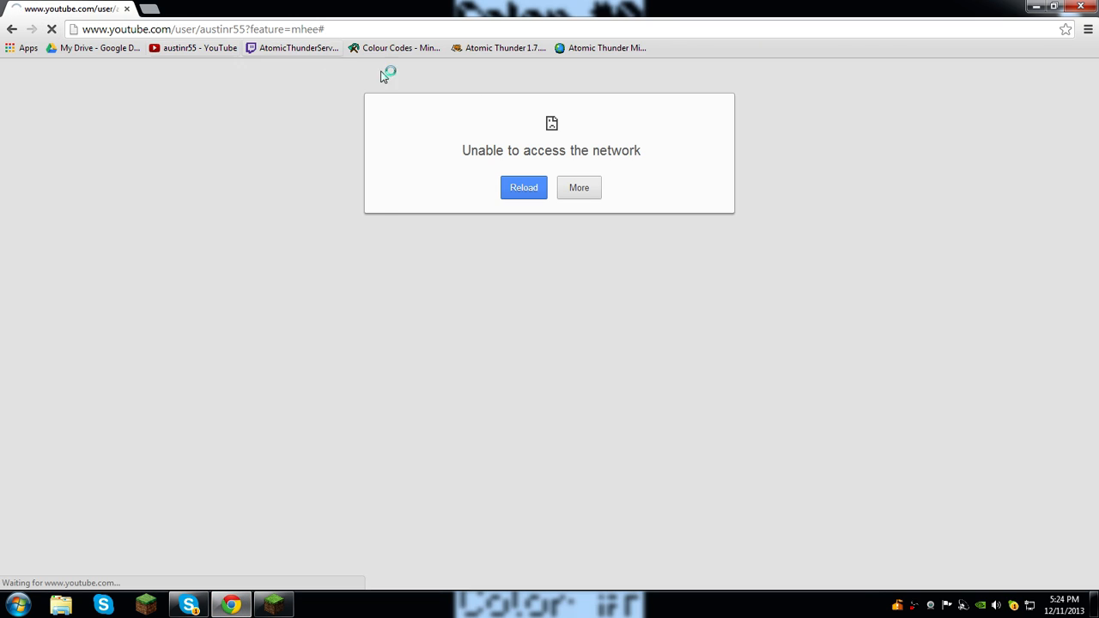
left_click(522, 187)
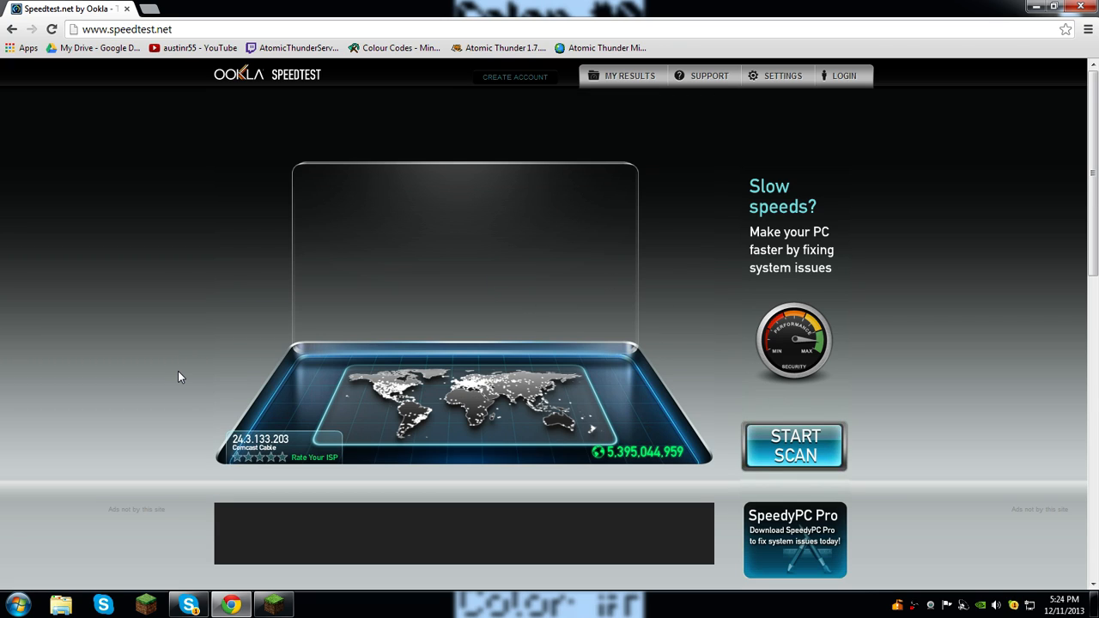
Shrink the browser window and start the Speedtest.net connection test
left_click(1053, 6)
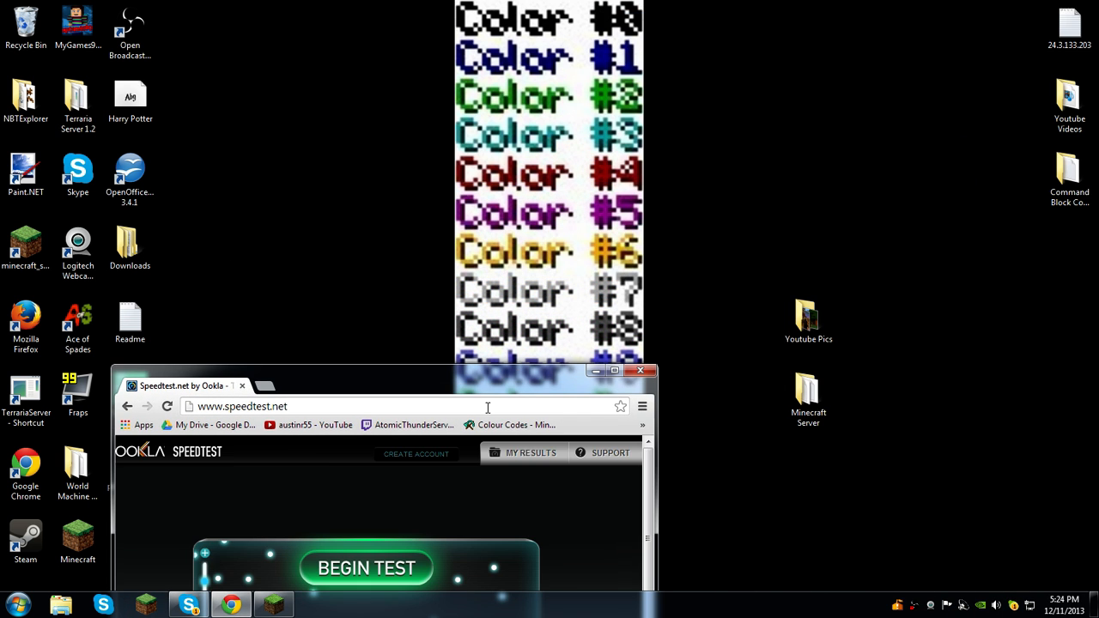
left_click_drag(378, 384, 449, 261)
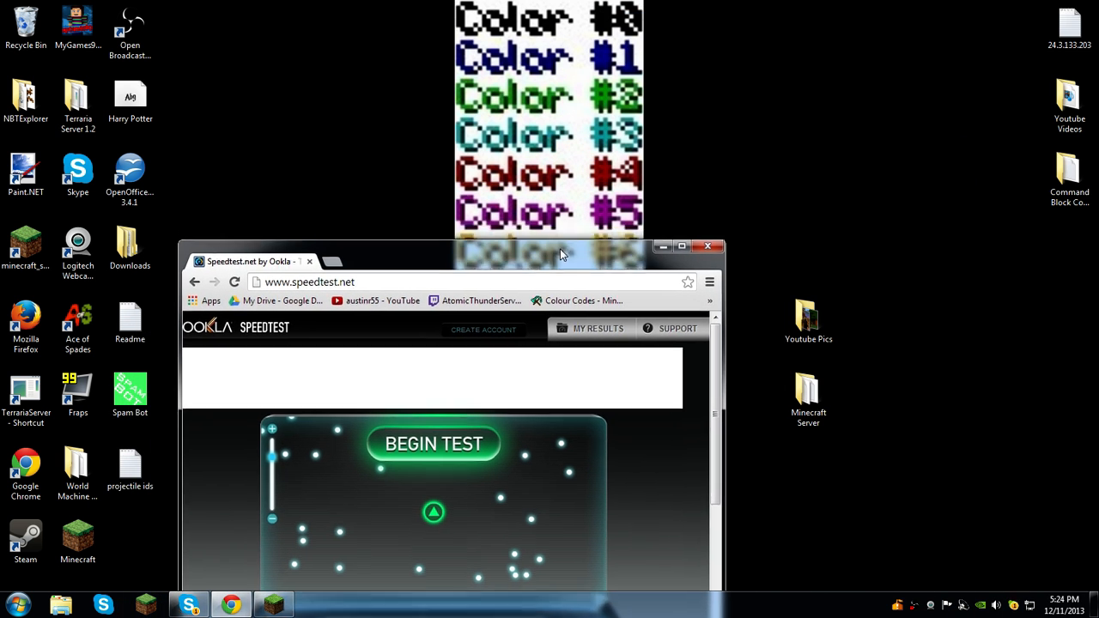
left_click(433, 443)
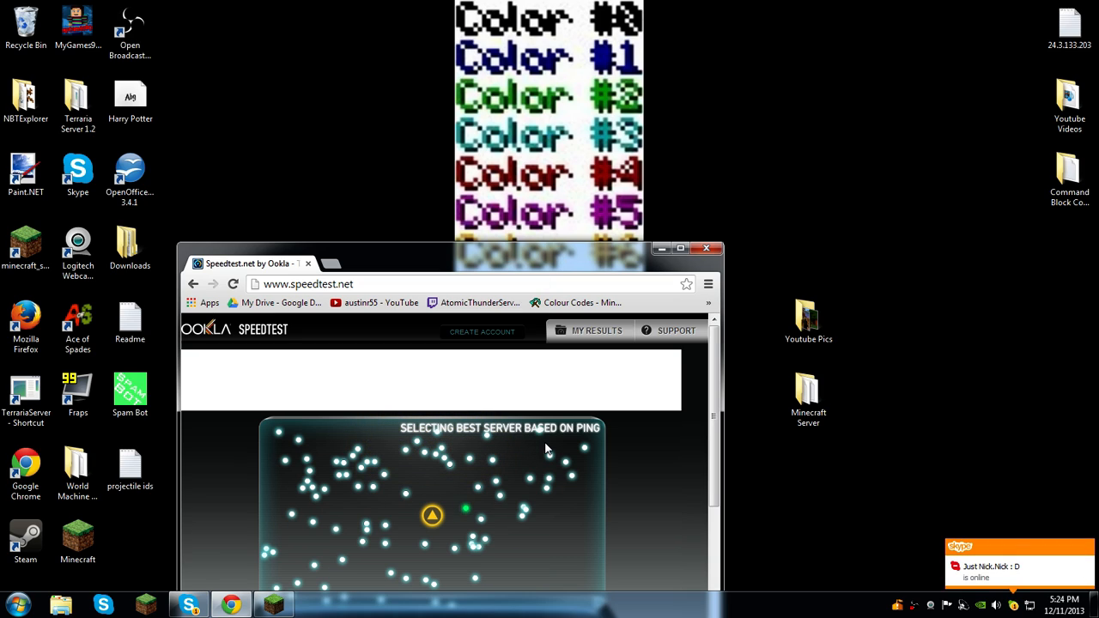
mouse_move(469, 515)
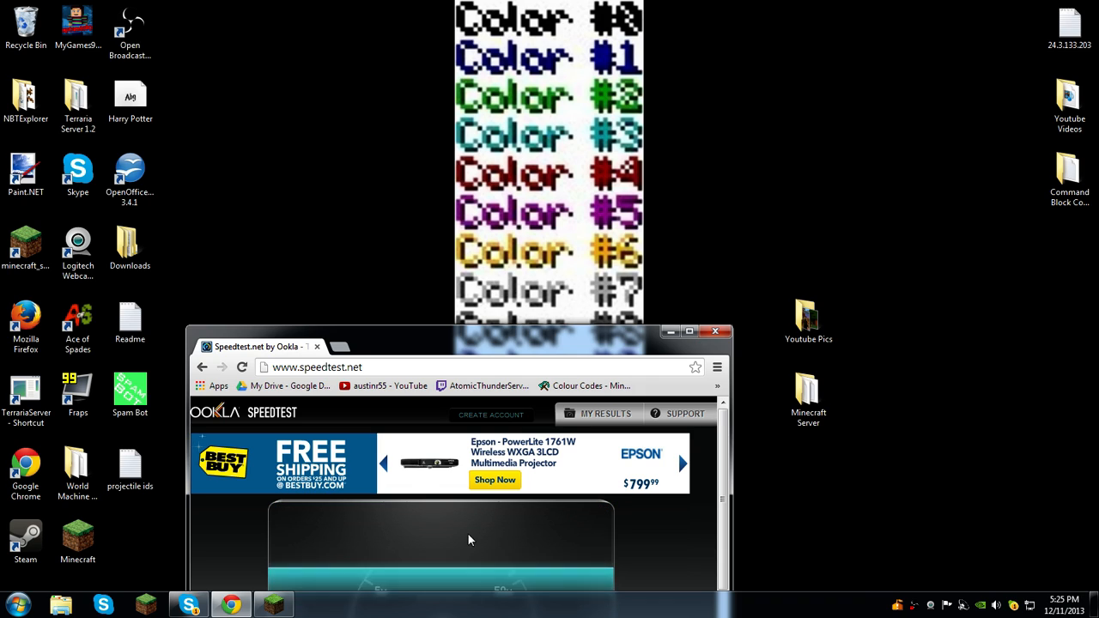
Reposition the speed test window to watch the gauge show a 52 ms ping
left_click_drag(467, 340, 464, 378)
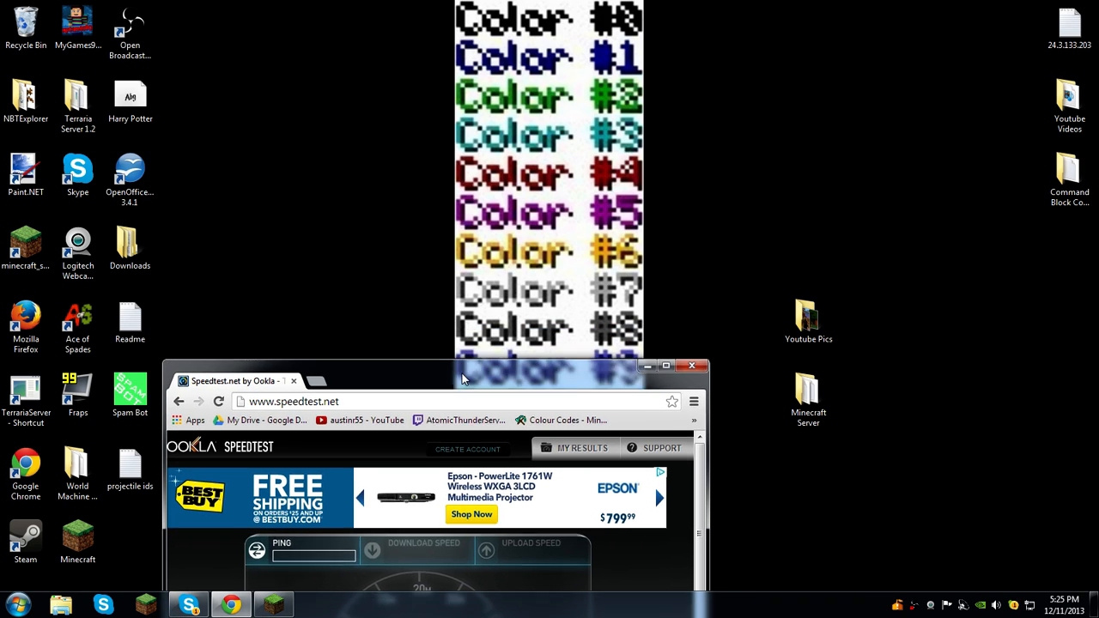
left_click_drag(463, 371, 426, 388)
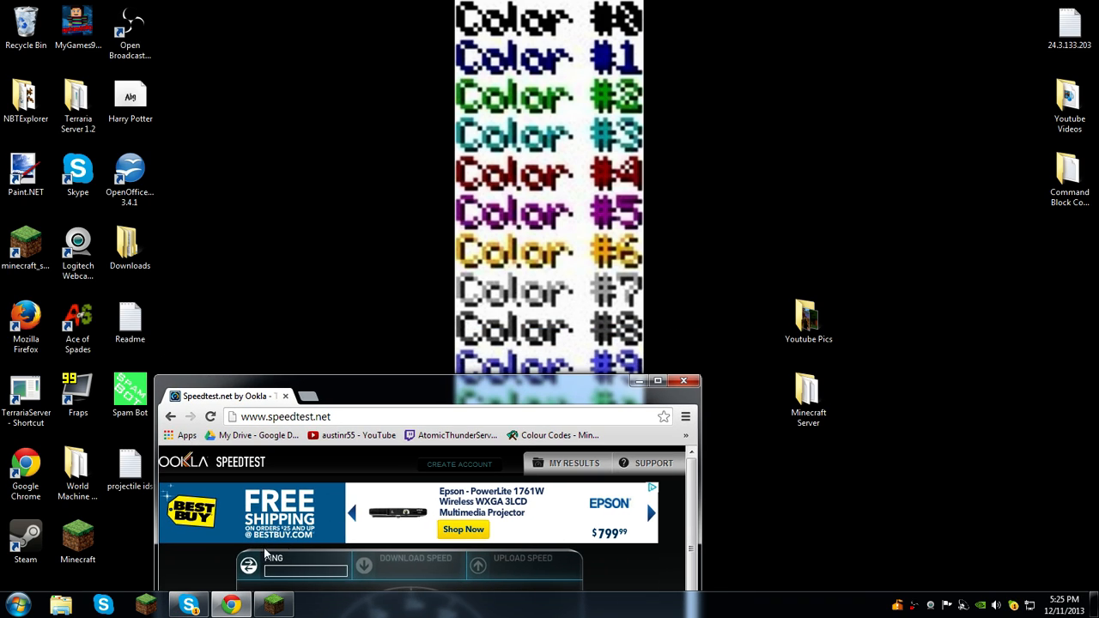
mouse_move(409, 581)
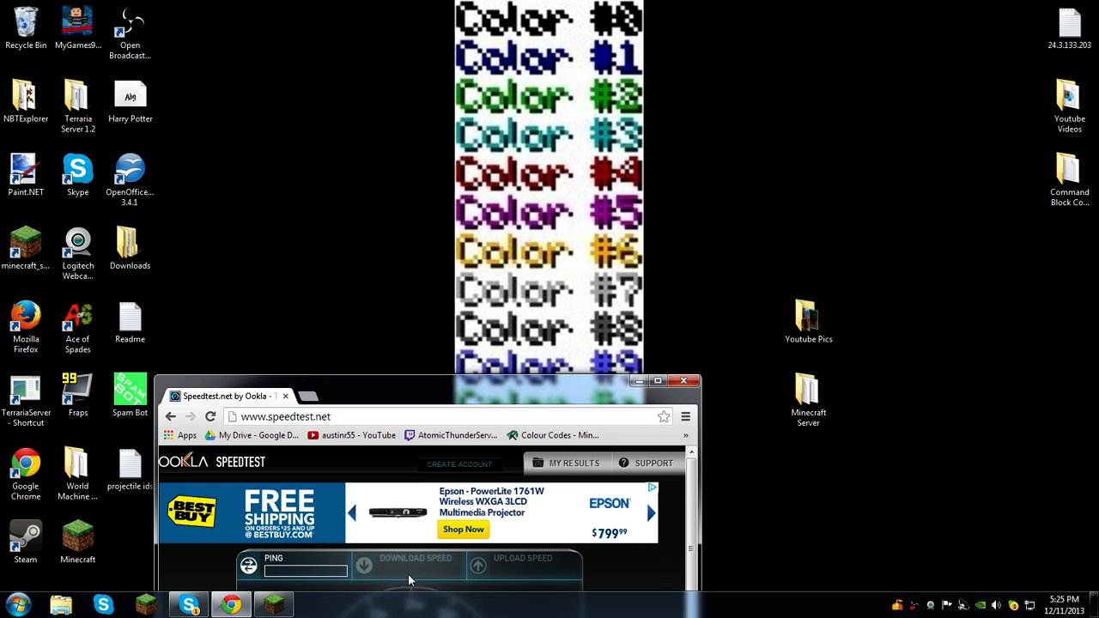
left_click_drag(412, 381, 443, 217)
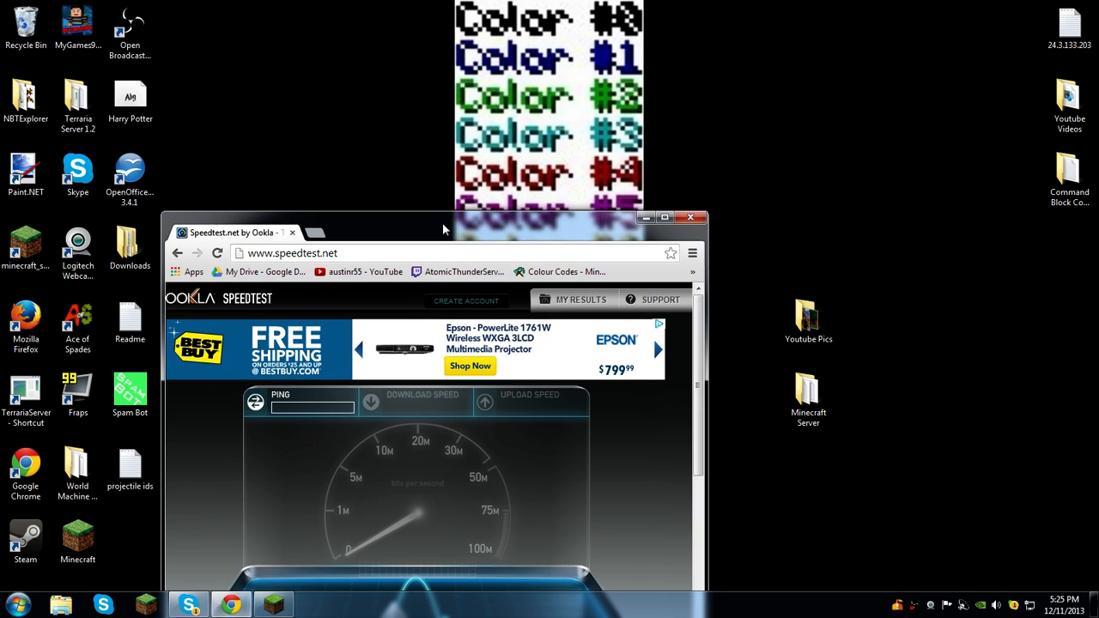
left_click_drag(443, 228, 440, 244)
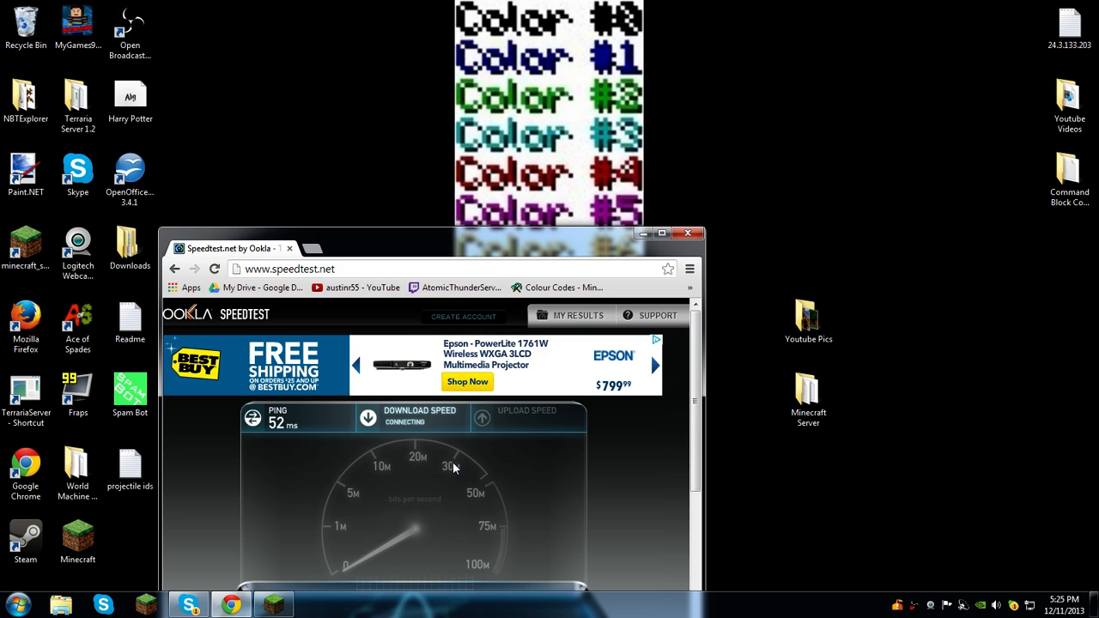
mouse_move(388, 494)
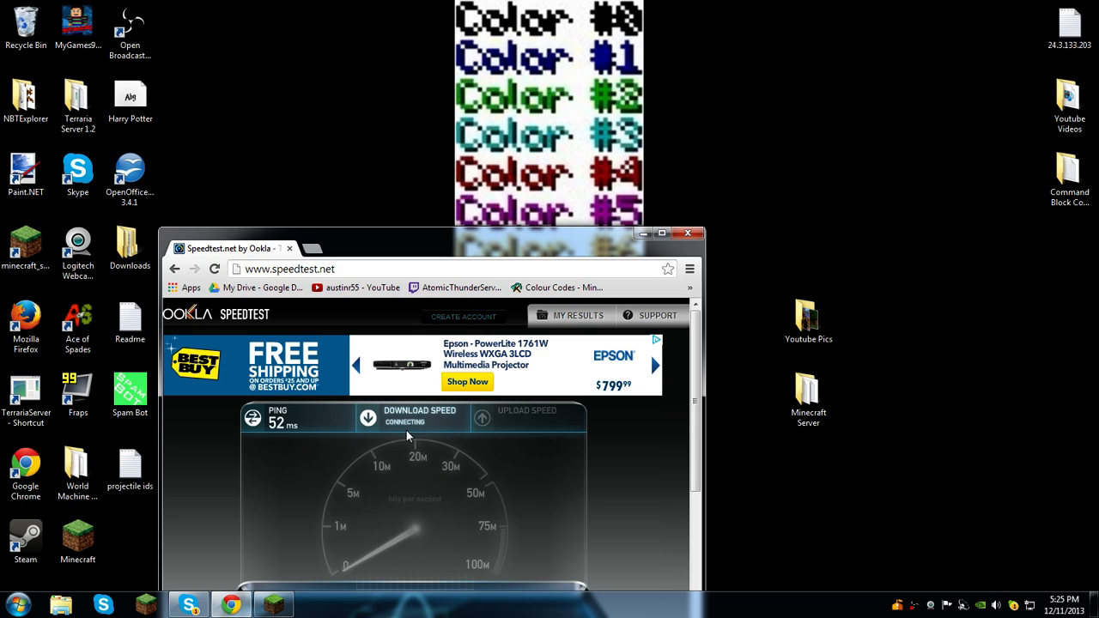
mouse_move(433, 405)
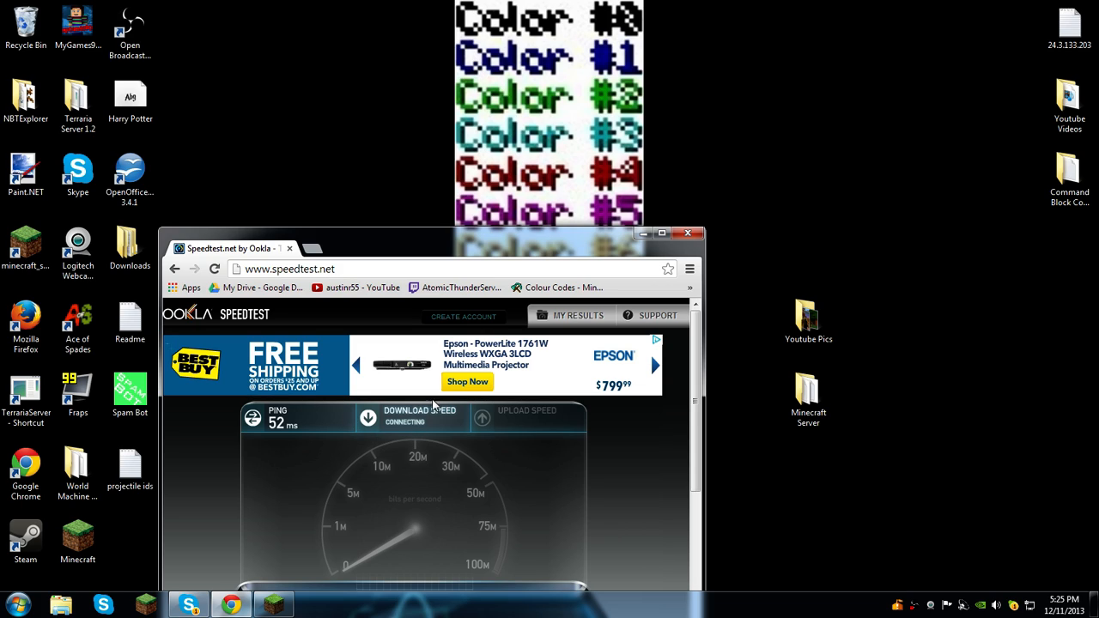
mouse_move(395, 530)
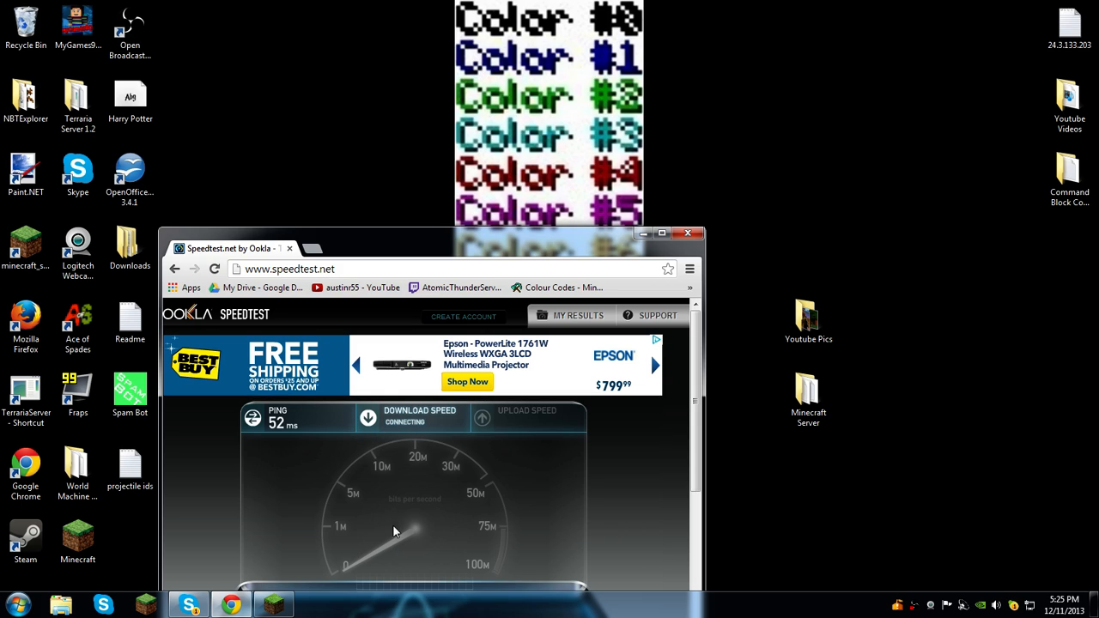
mouse_move(385, 432)
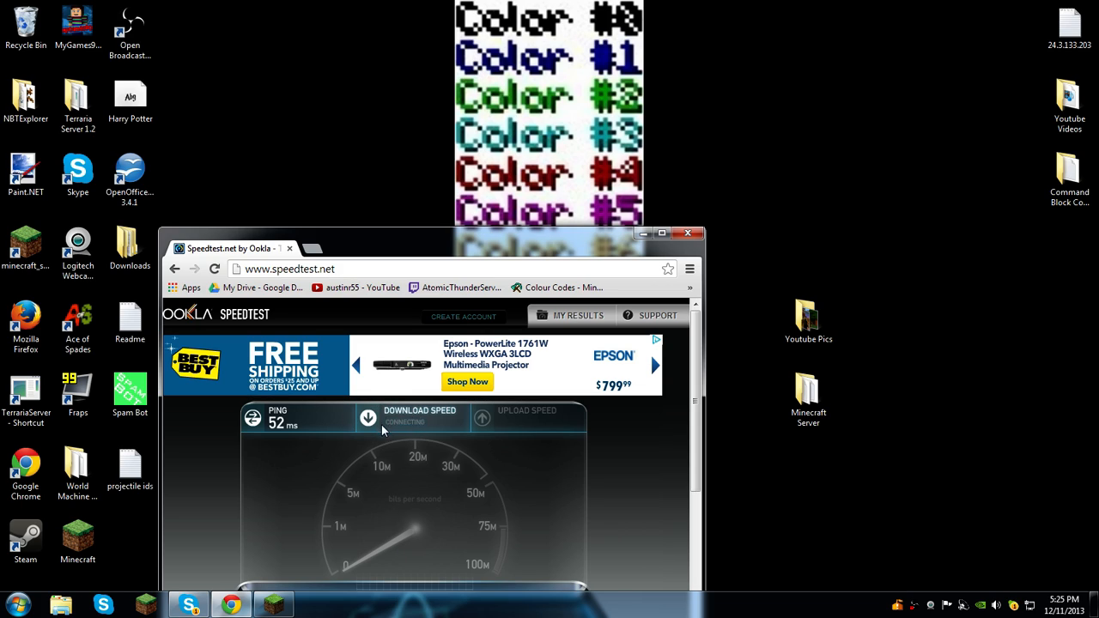
mouse_move(367, 546)
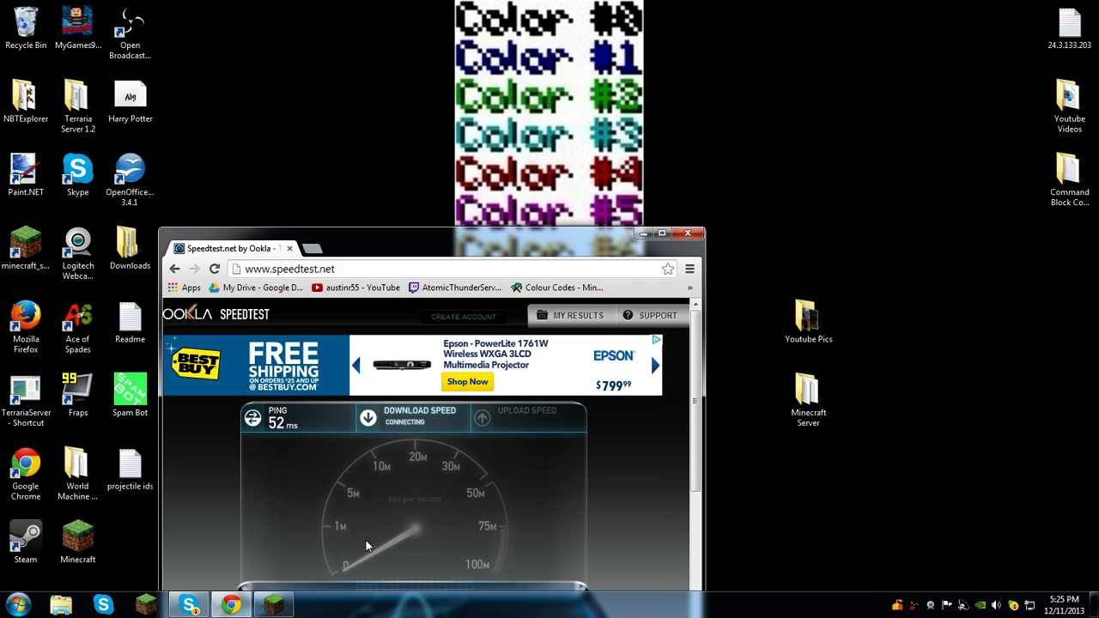
mouse_move(360, 546)
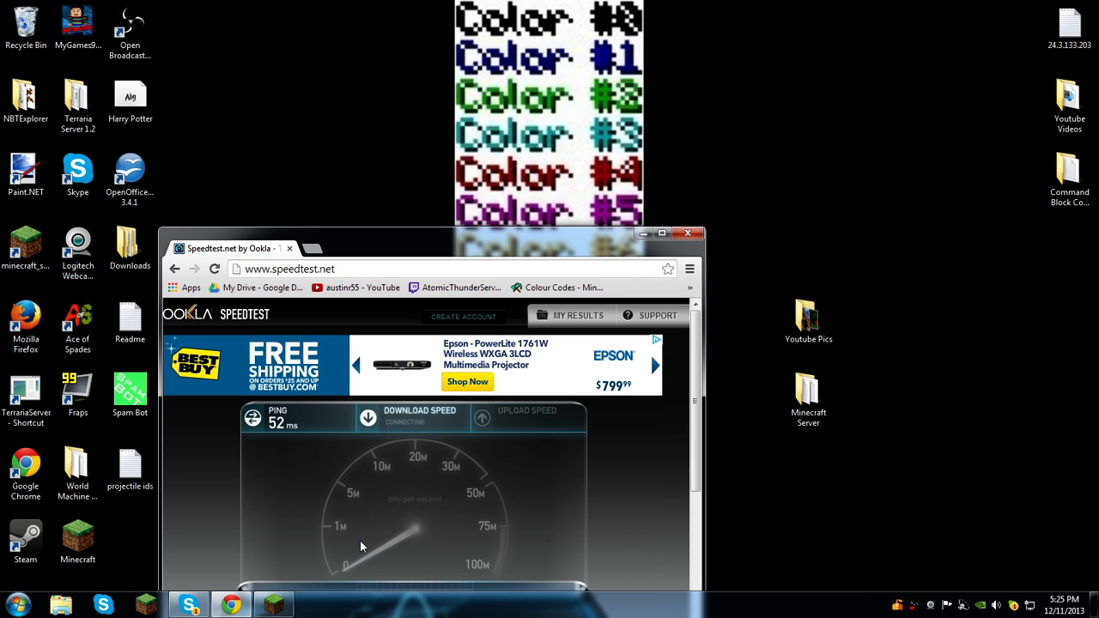
mouse_move(500, 414)
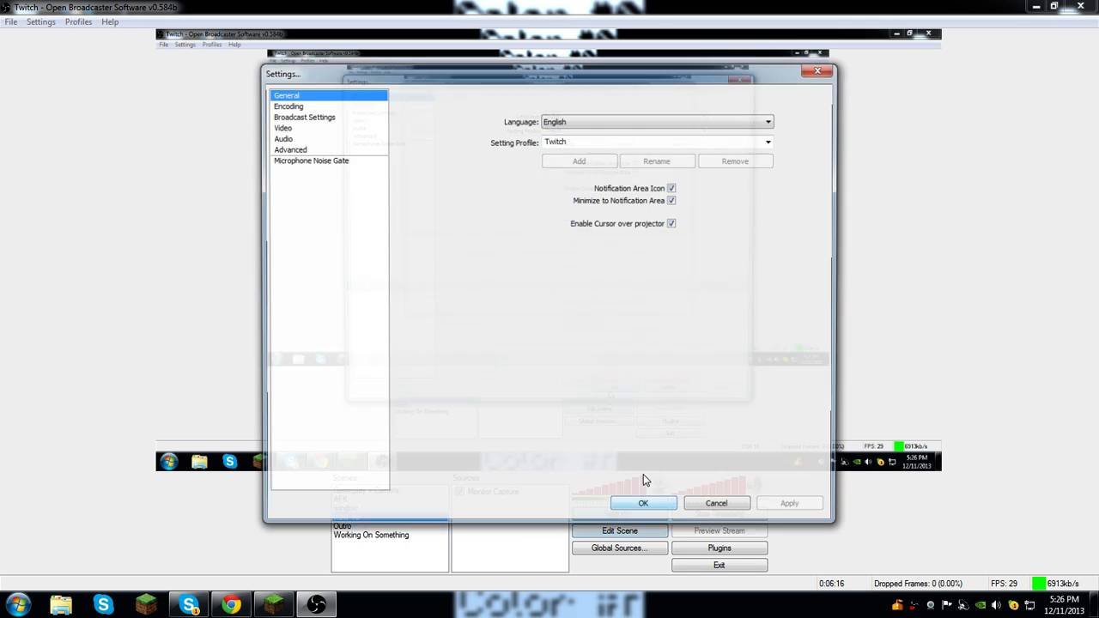
Return through Audio and Broadcast Settings to the Encoding page with 10000 kb/s max bitrate
left_click(283, 138)
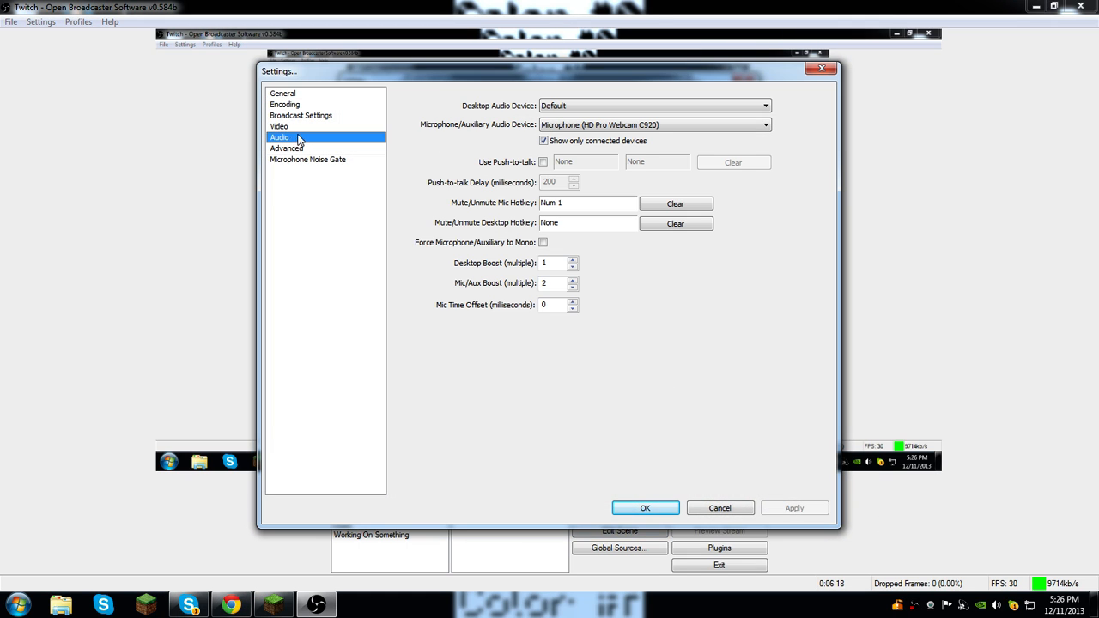
left_click(301, 115)
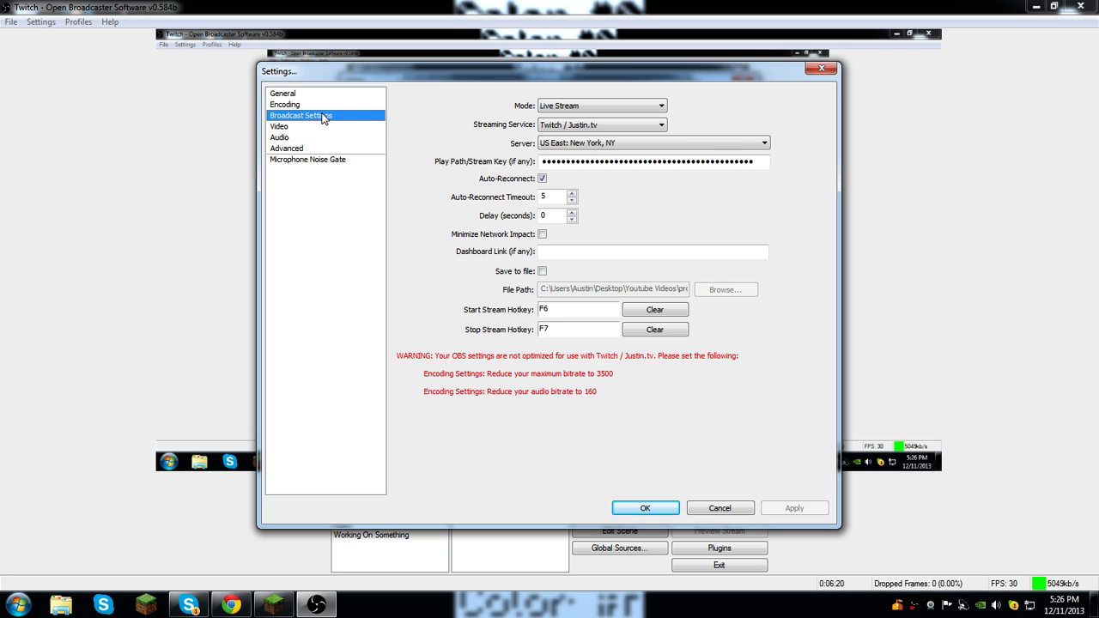
left_click(285, 105)
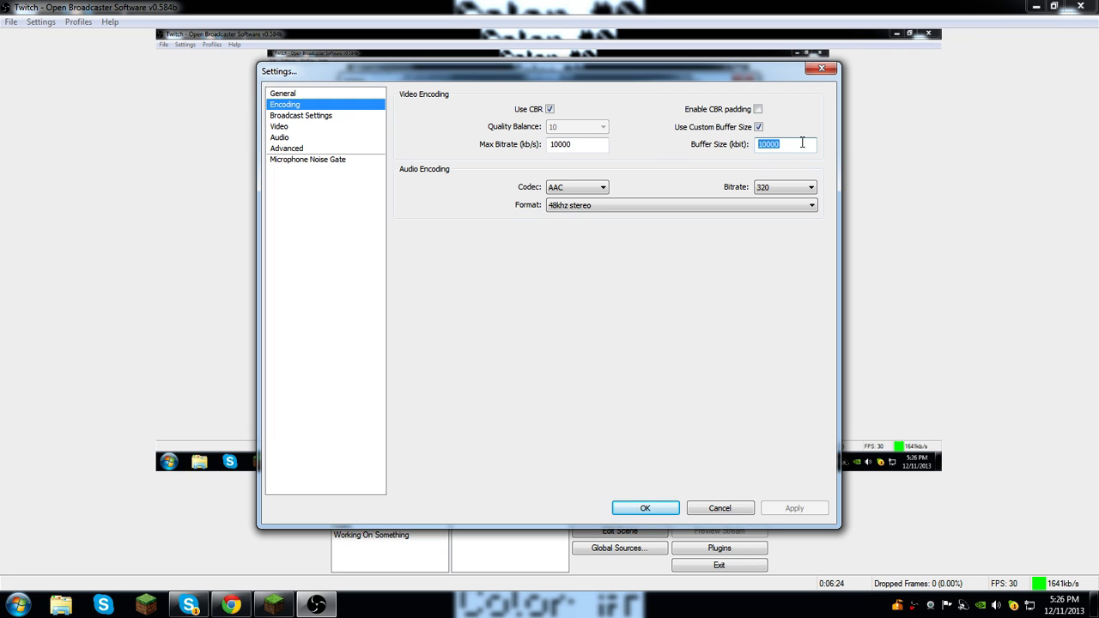
mouse_move(742, 166)
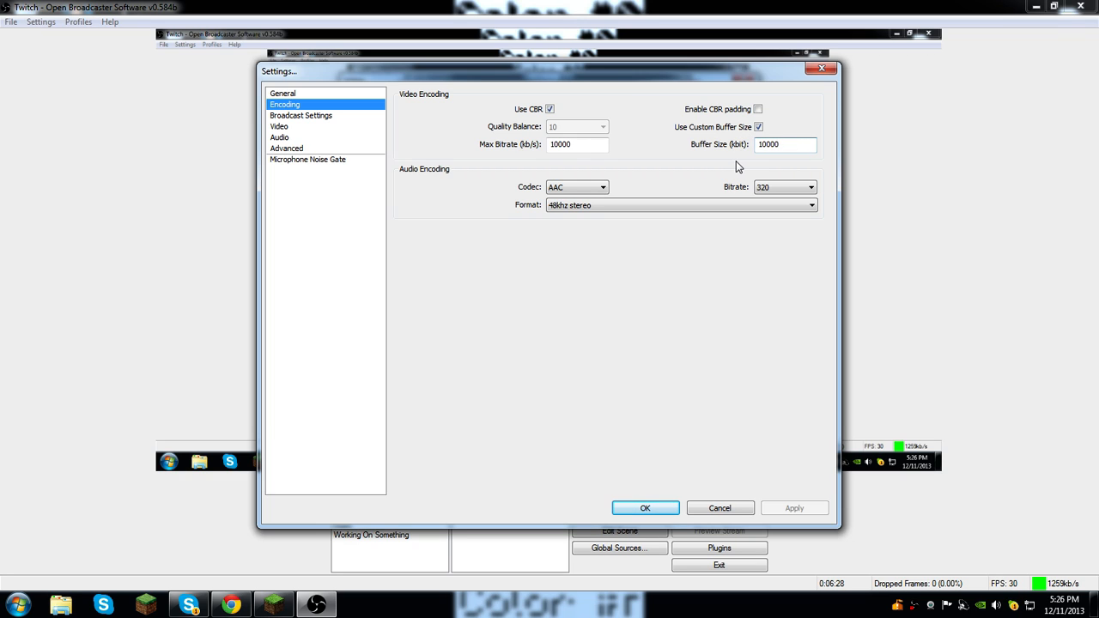
mouse_move(804, 141)
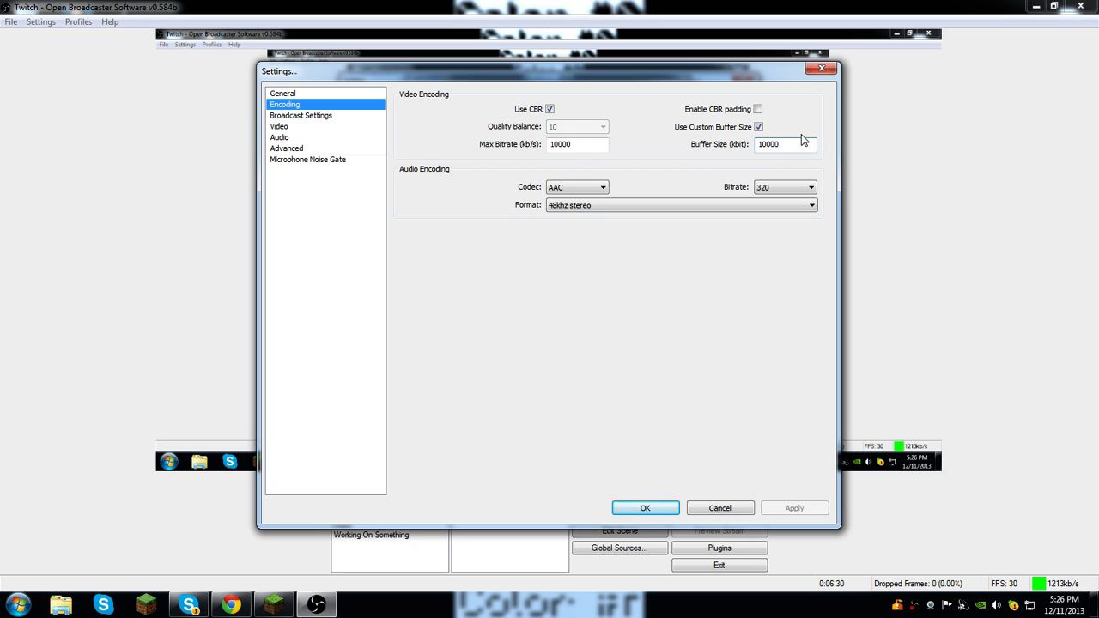
mouse_move(784, 144)
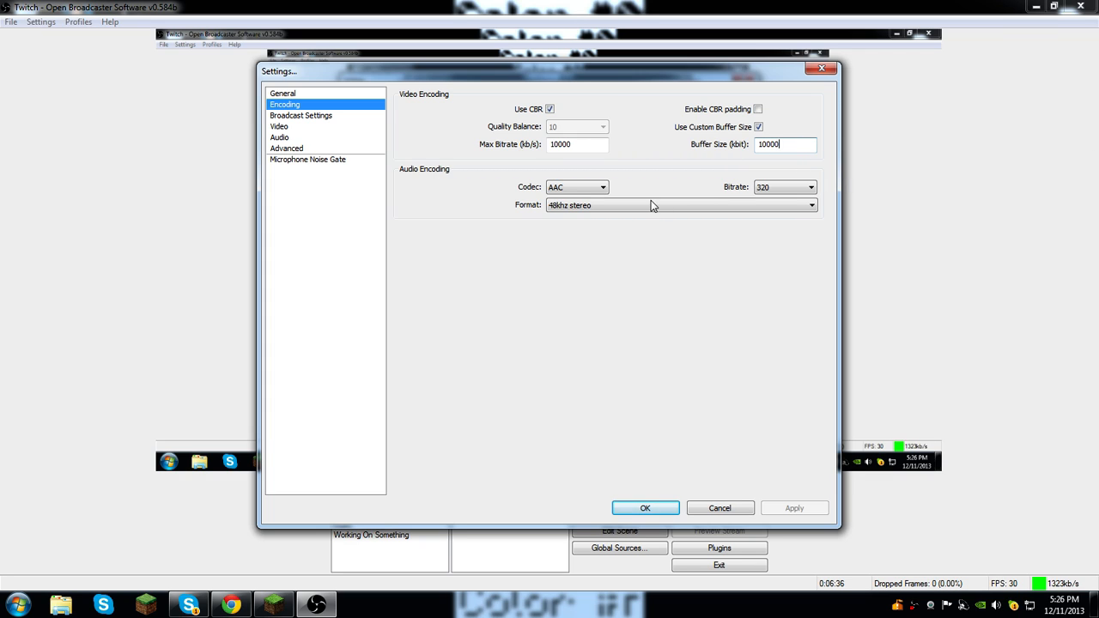
mouse_move(769, 539)
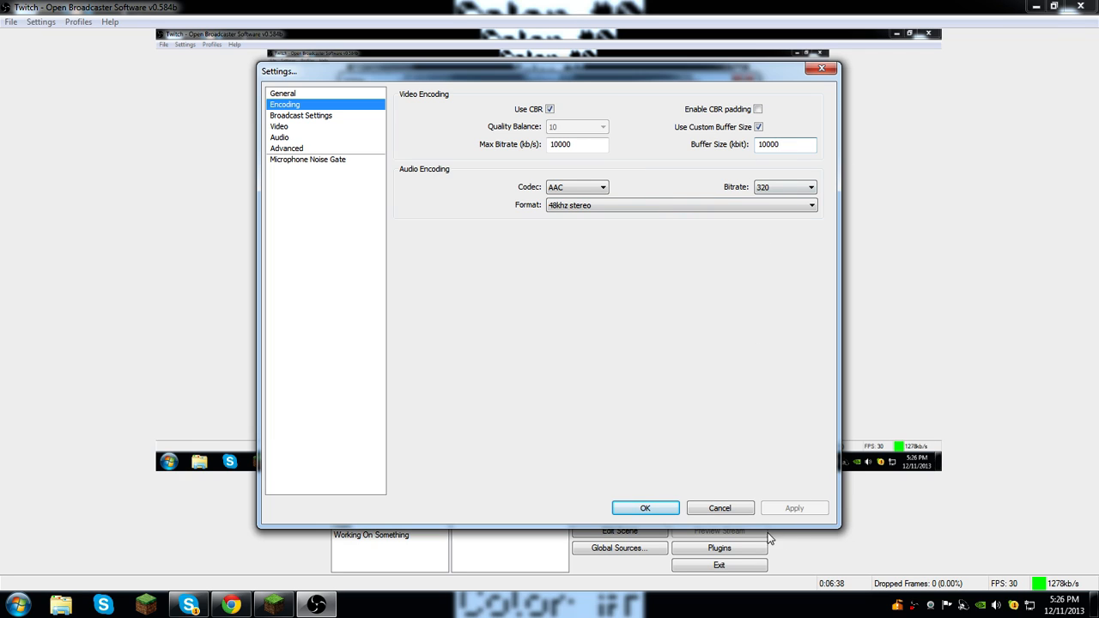
mouse_move(646, 508)
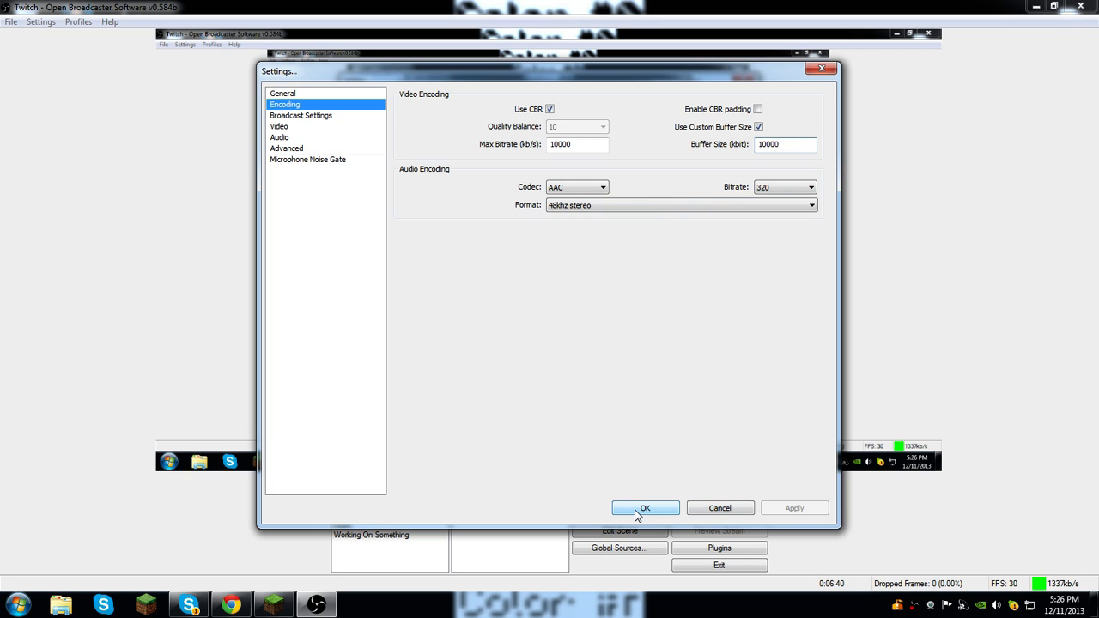
mouse_move(558, 285)
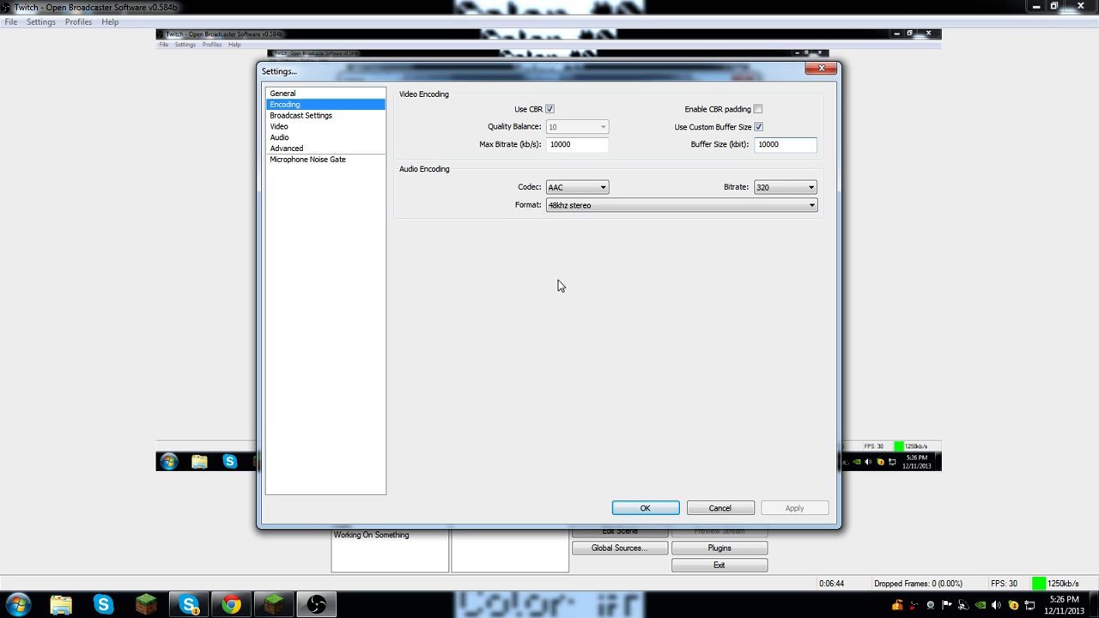
mouse_move(719, 508)
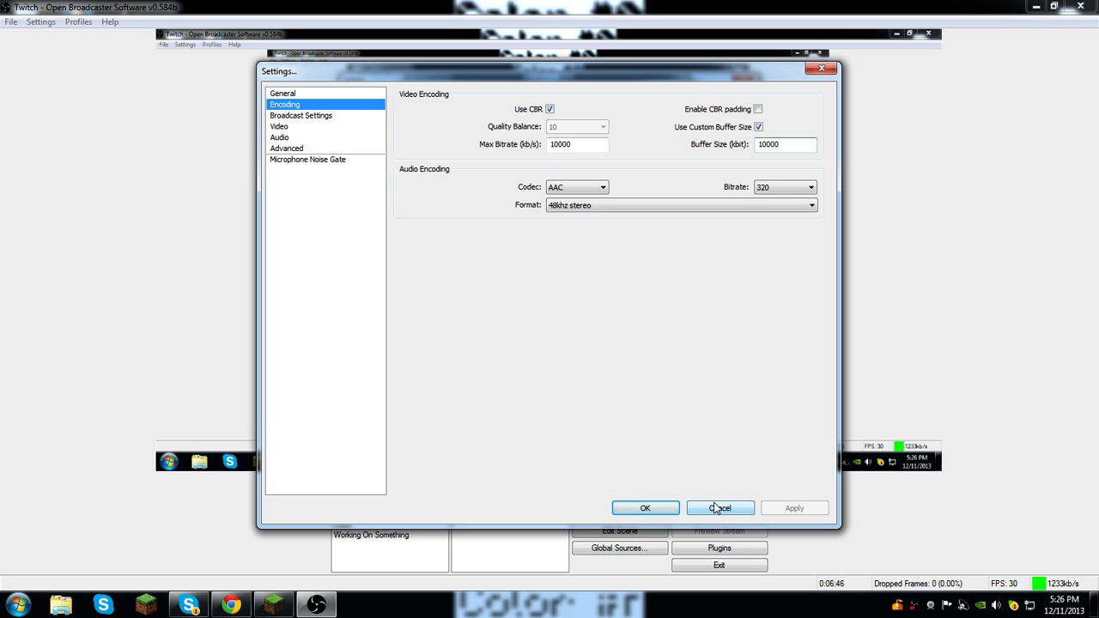